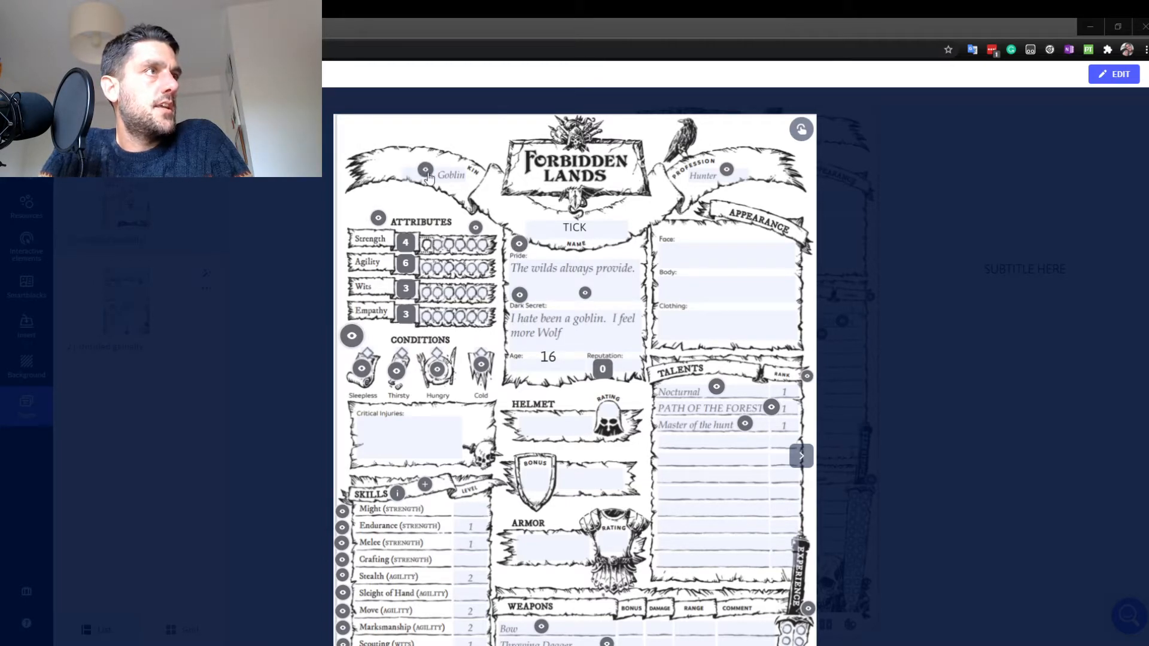
# View the Goblin kin rulebook entry and the SLEEPY condition rules, closing each popup
pyautogui.click(425, 170)
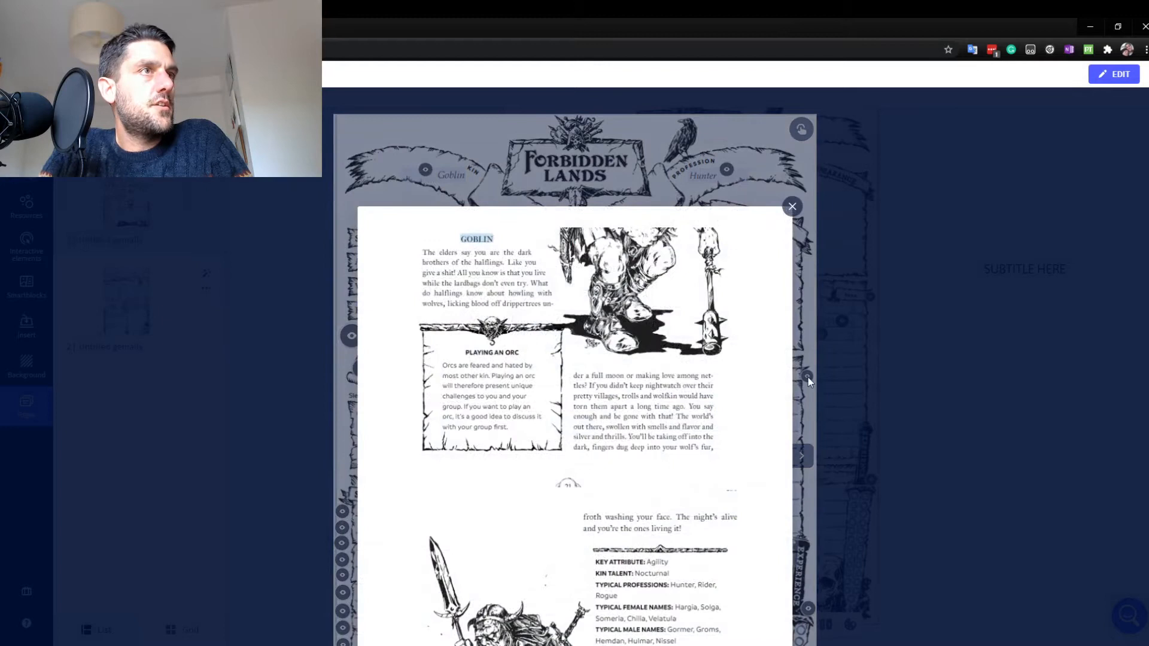
pyautogui.moveTo(637, 363)
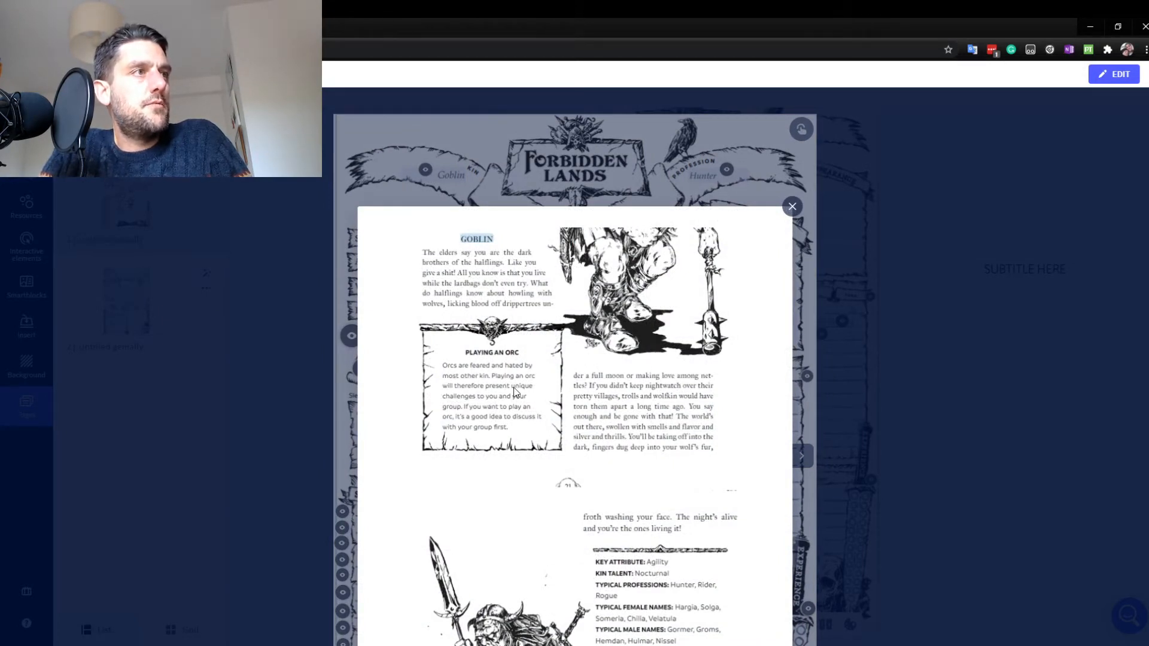
pyautogui.moveTo(705, 595)
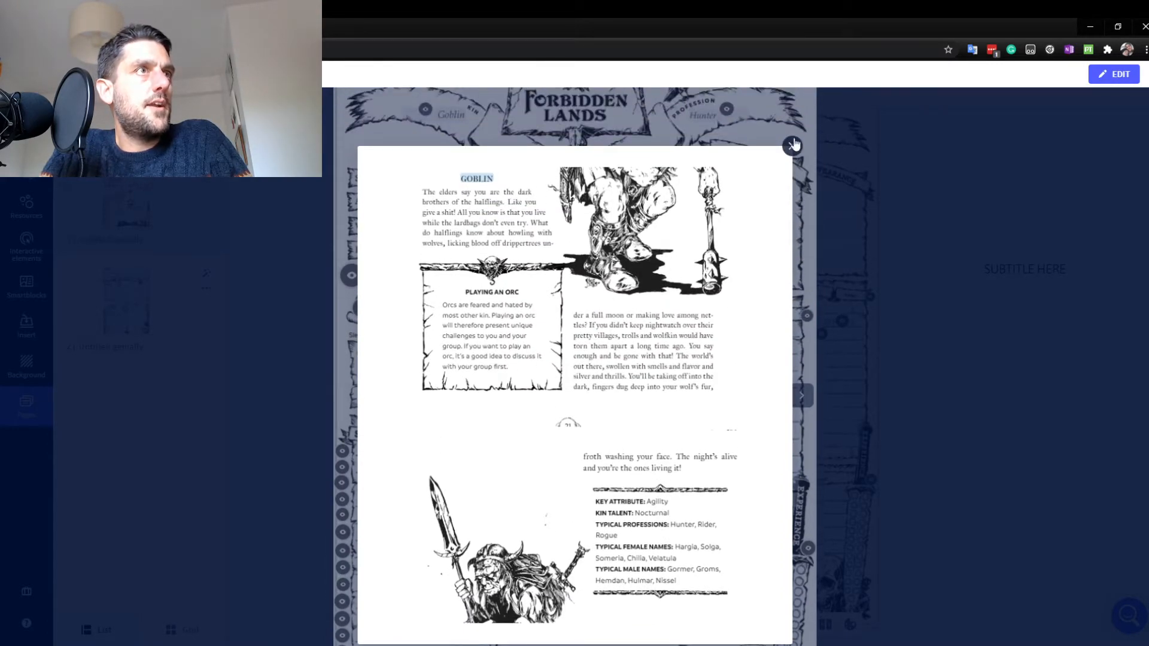
pyautogui.click(793, 142)
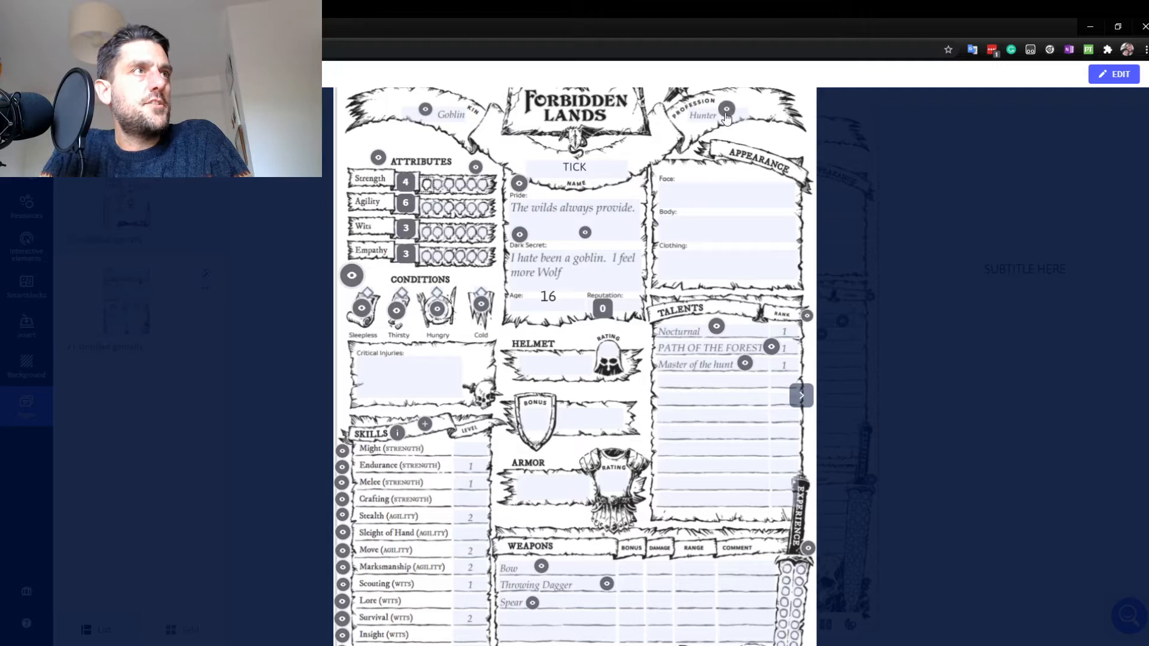
pyautogui.click(727, 110)
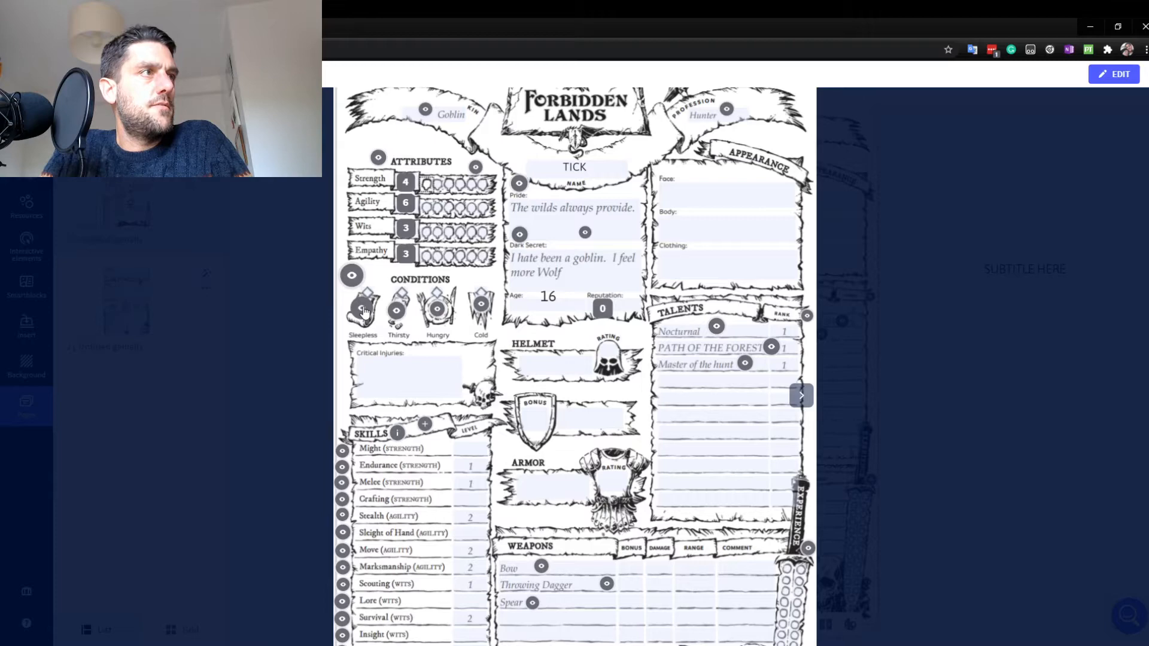
pyautogui.click(363, 308)
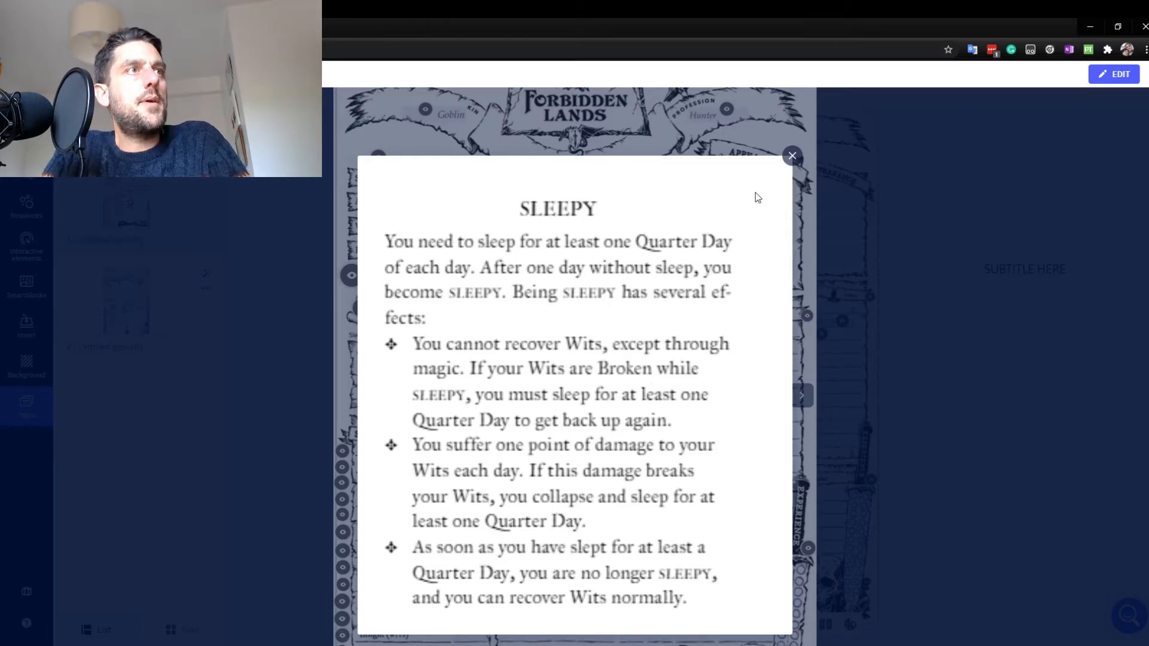
pyautogui.click(791, 156)
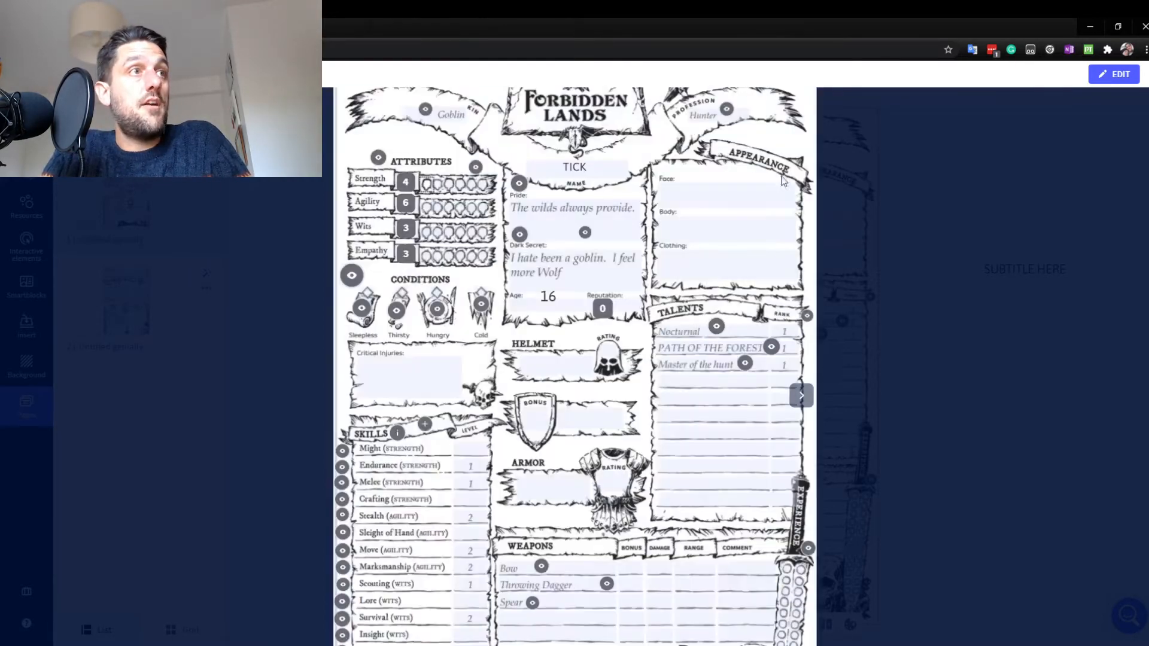
pyautogui.moveTo(736, 475)
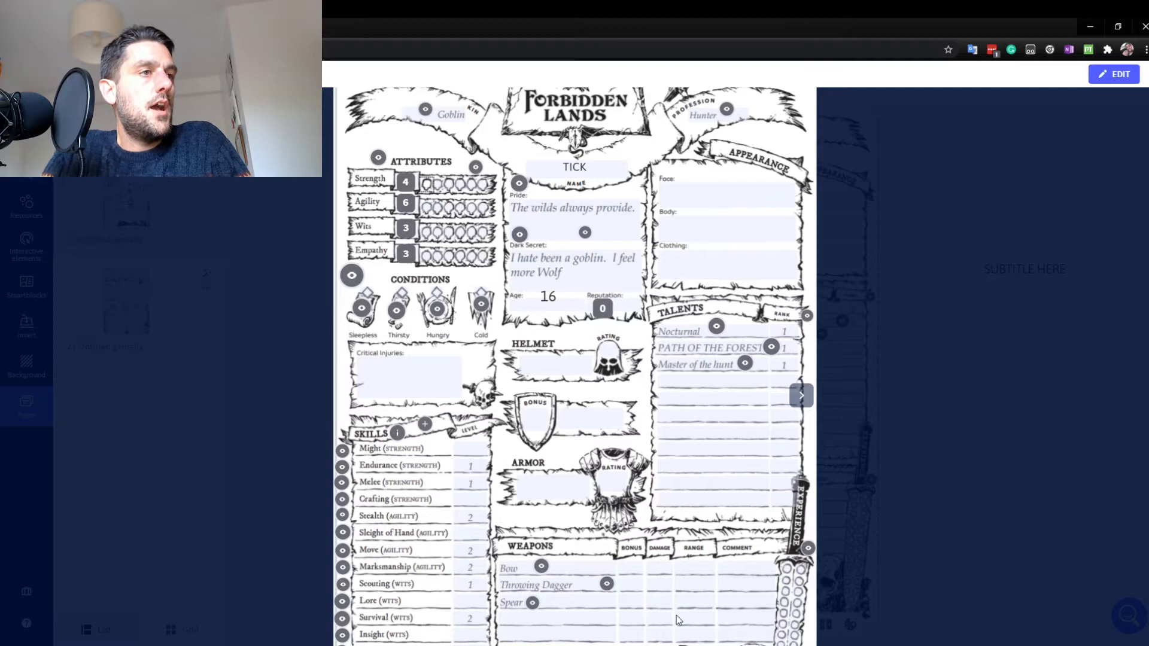
pyautogui.scroll(-3)
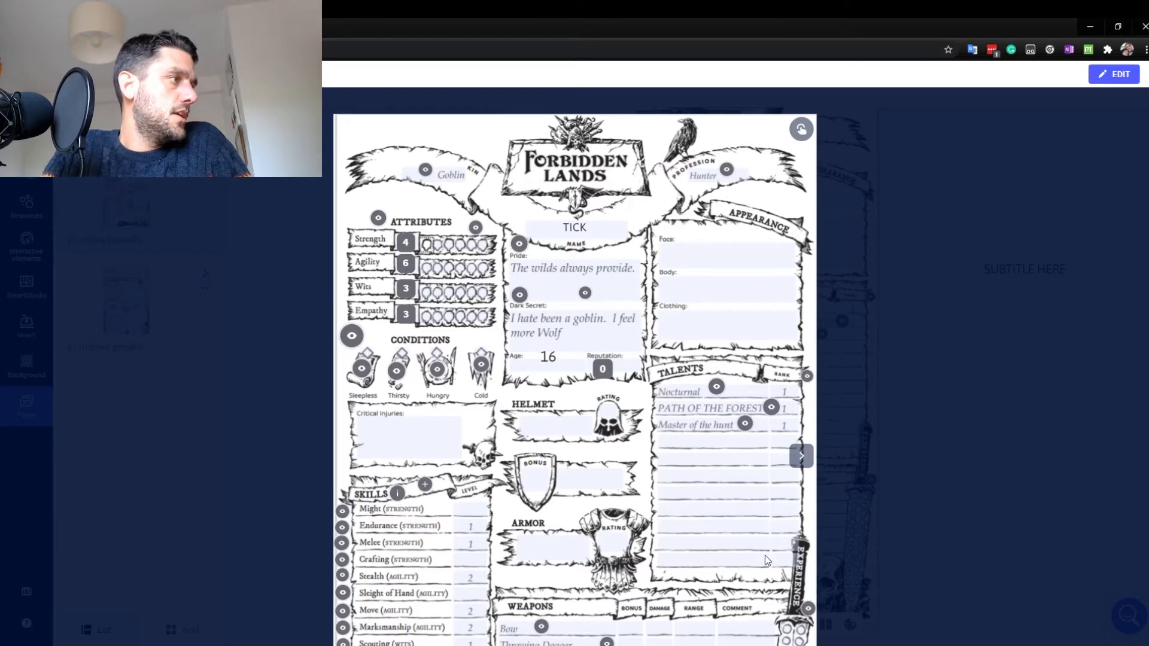
# Go to the sheet's second page and view the Greycat mount card and consumables rules
pyautogui.click(800, 454)
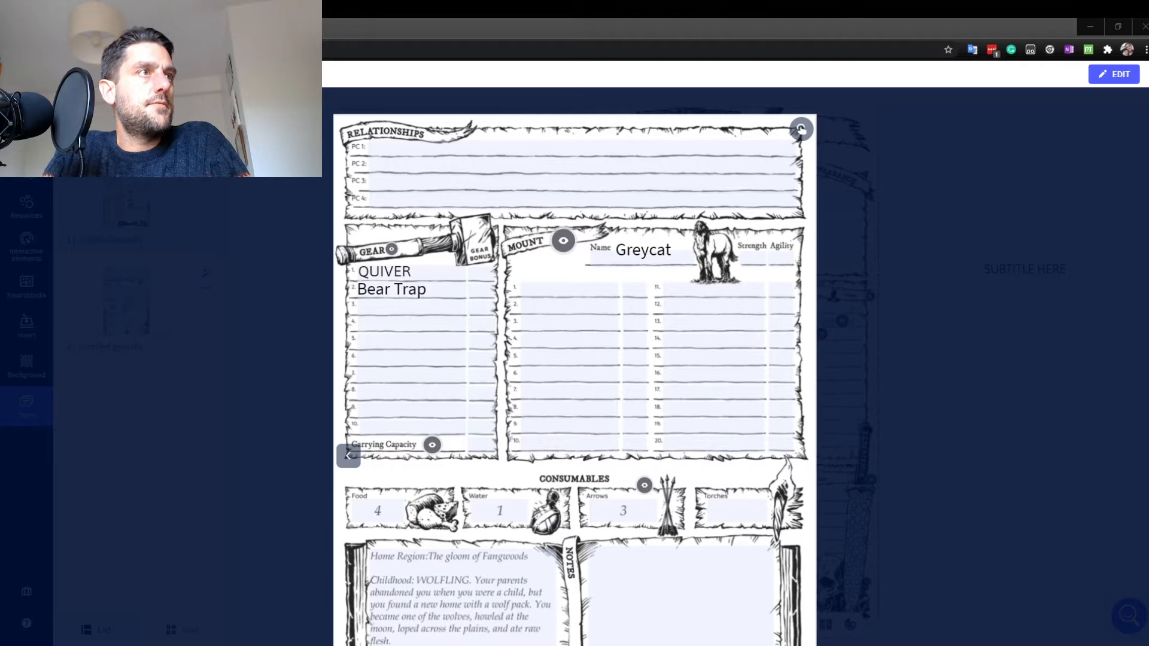
pyautogui.click(562, 240)
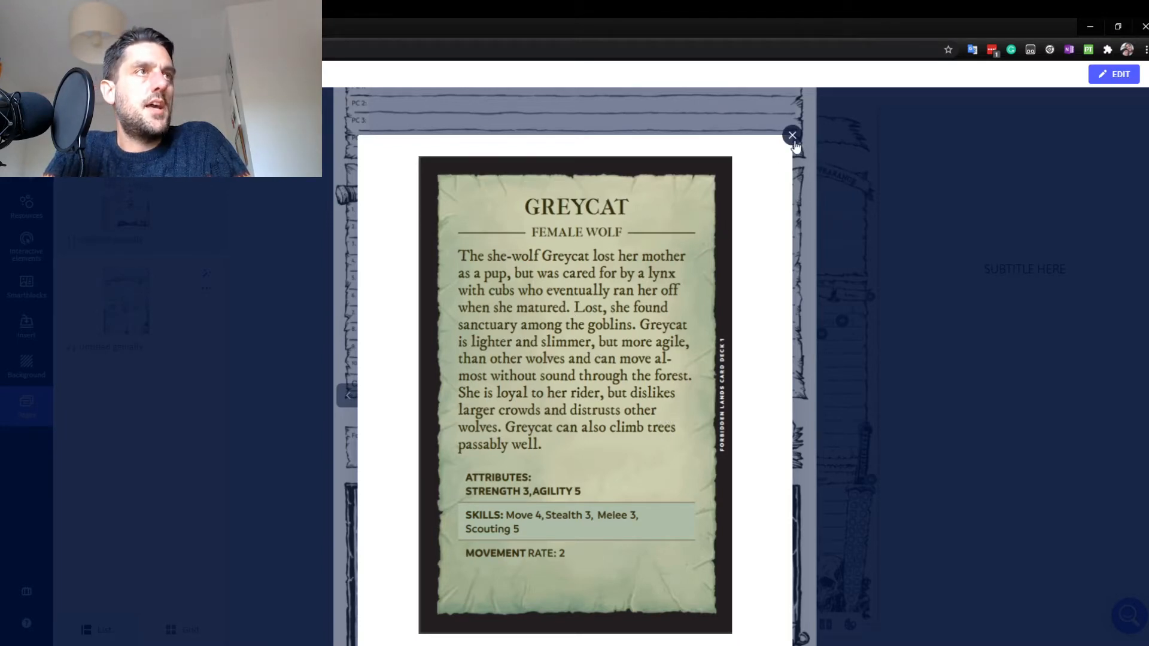
pyautogui.click(792, 137)
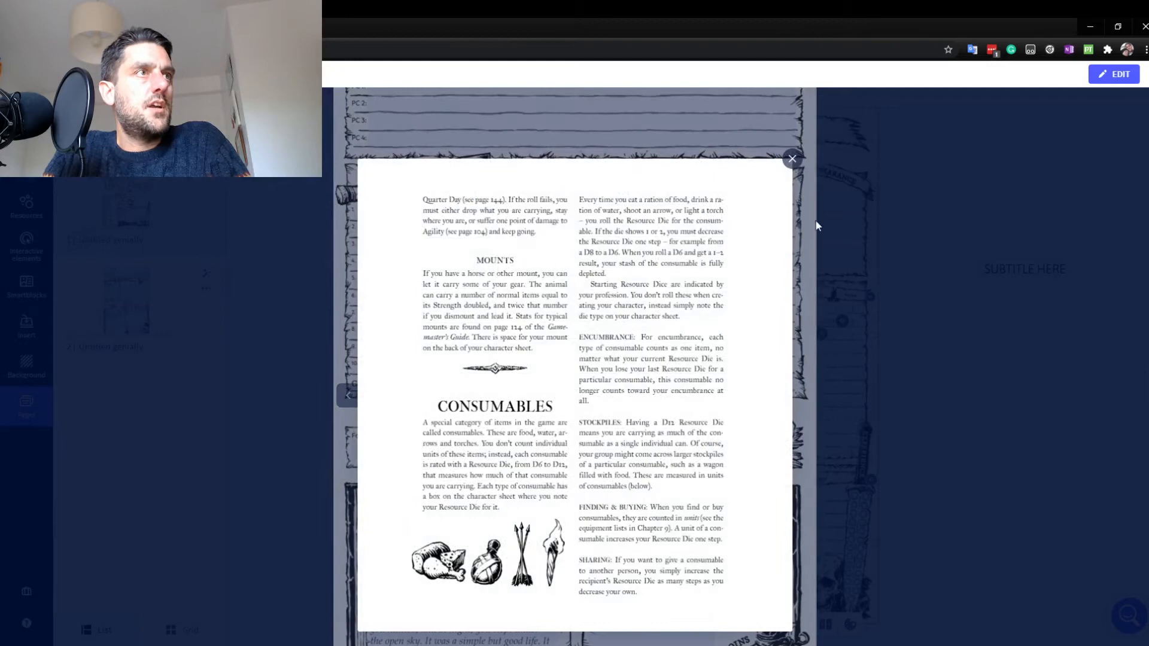
pyautogui.click(791, 159)
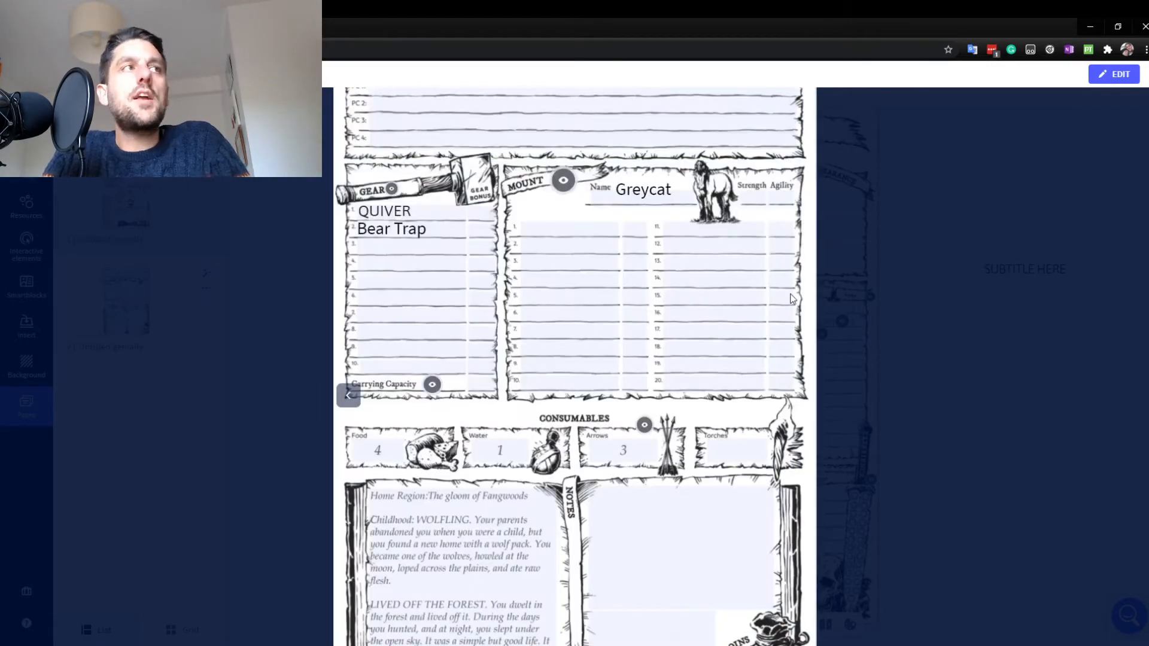
pyautogui.moveTo(612, 318)
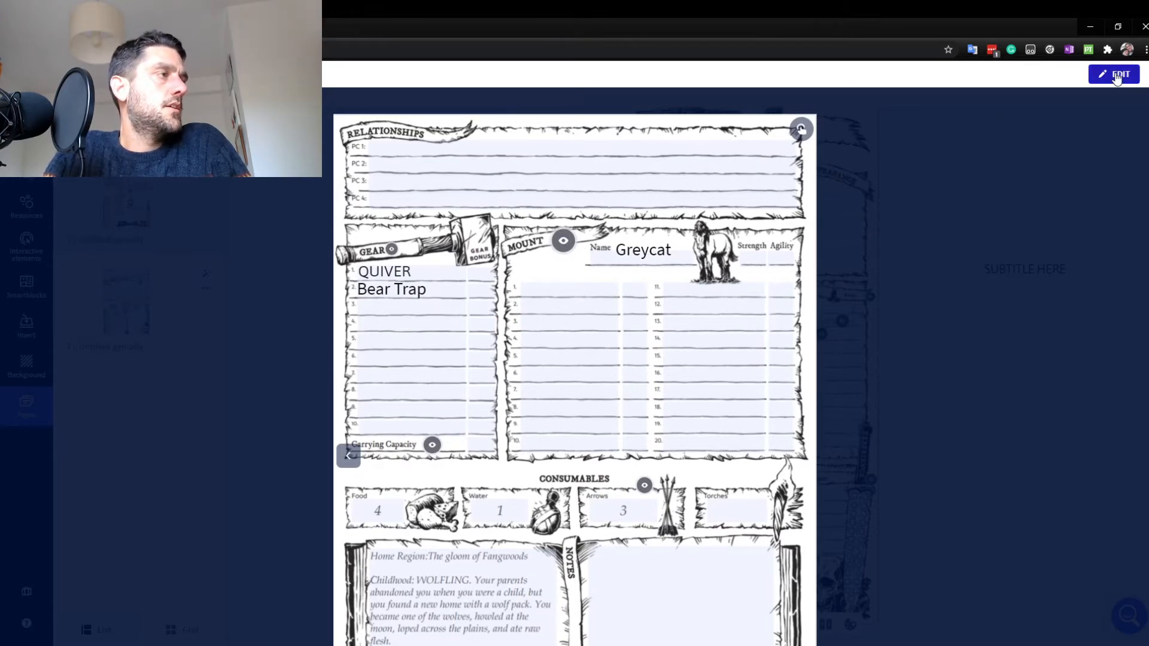
# Switch from preview into the Genially editor via the EDIT button
pyautogui.click(1113, 75)
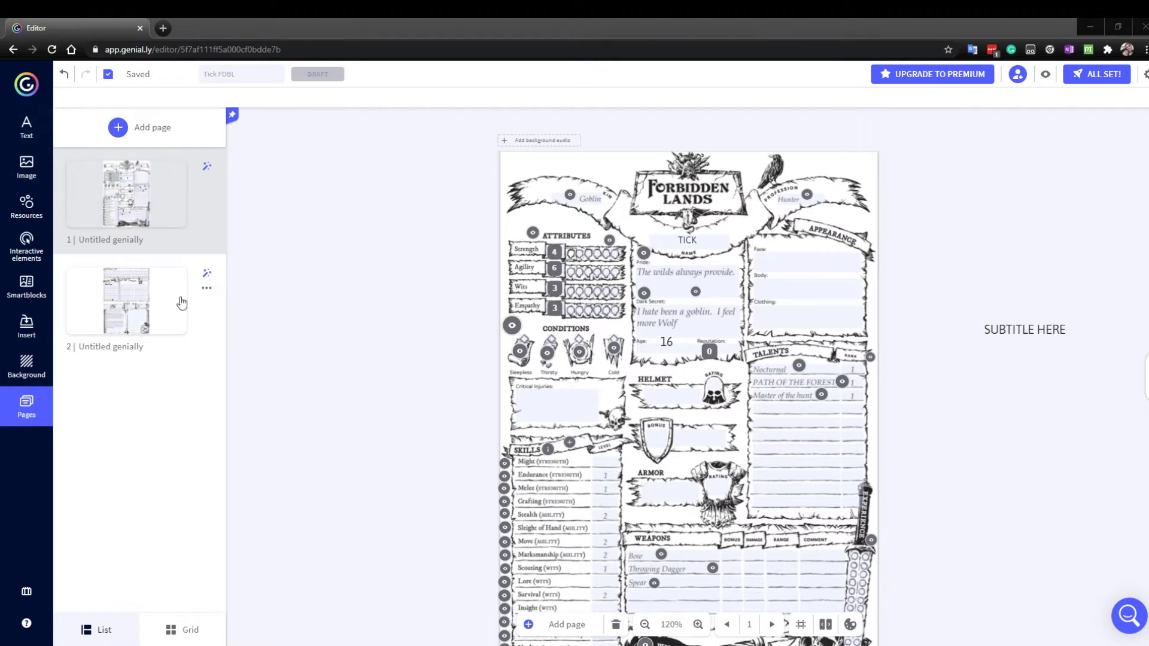
pyautogui.moveTo(222, 253)
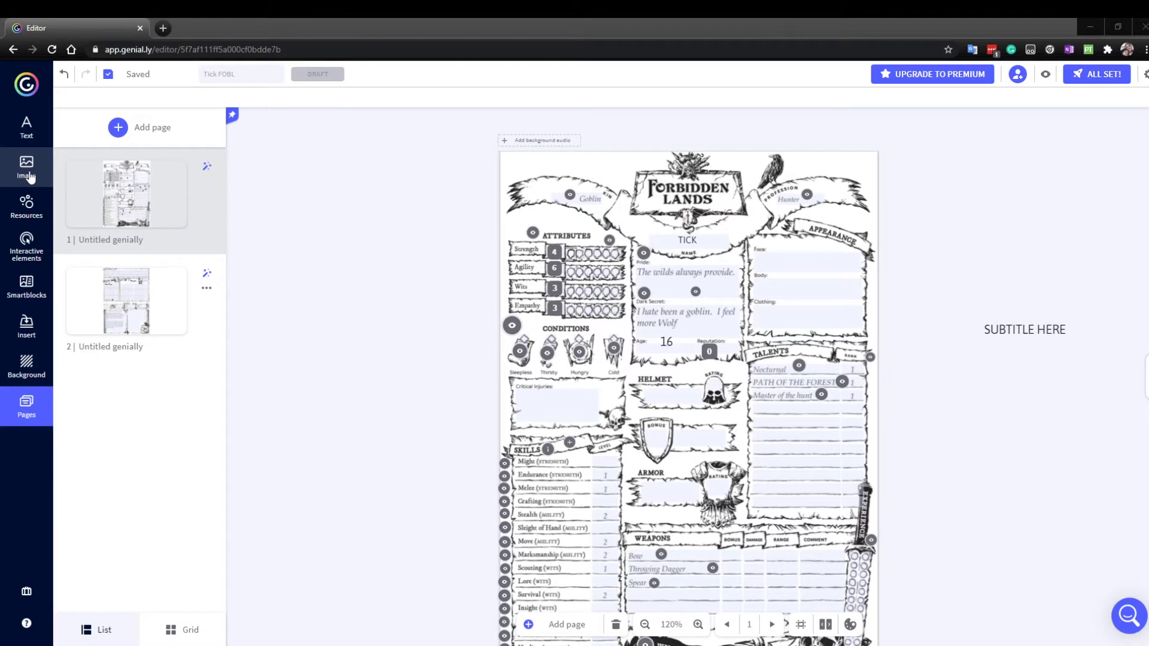
pyautogui.moveTo(27, 124)
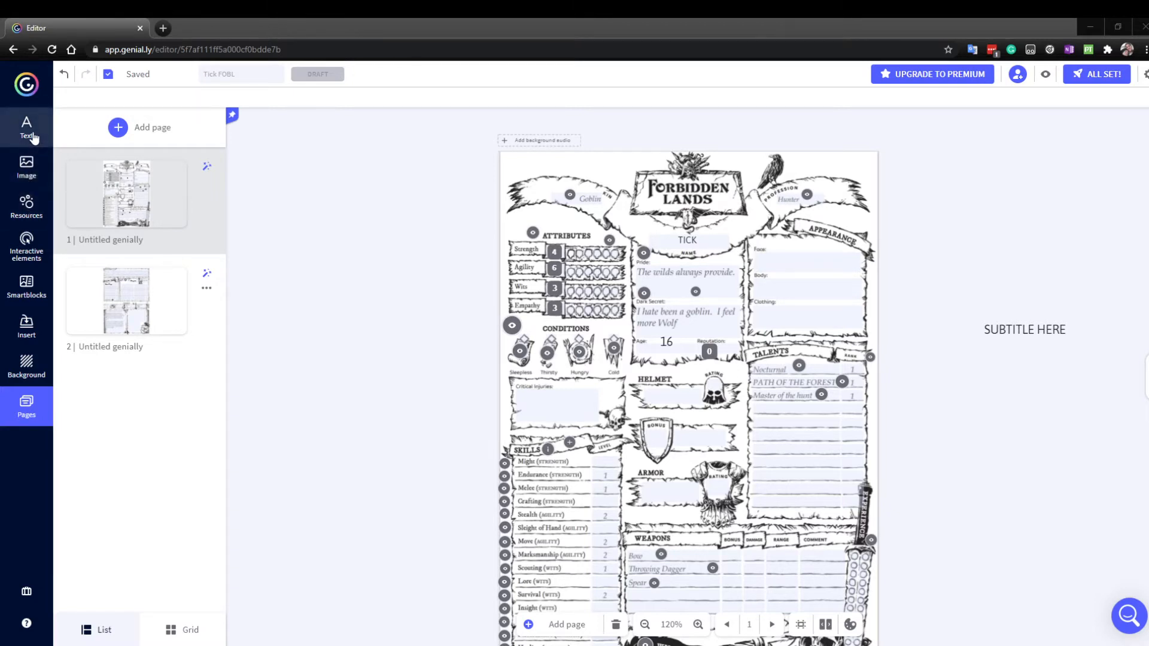
# Give the SUBTITLE HERE text a Window interactivity, then dismiss the empty window editor
pyautogui.click(26, 128)
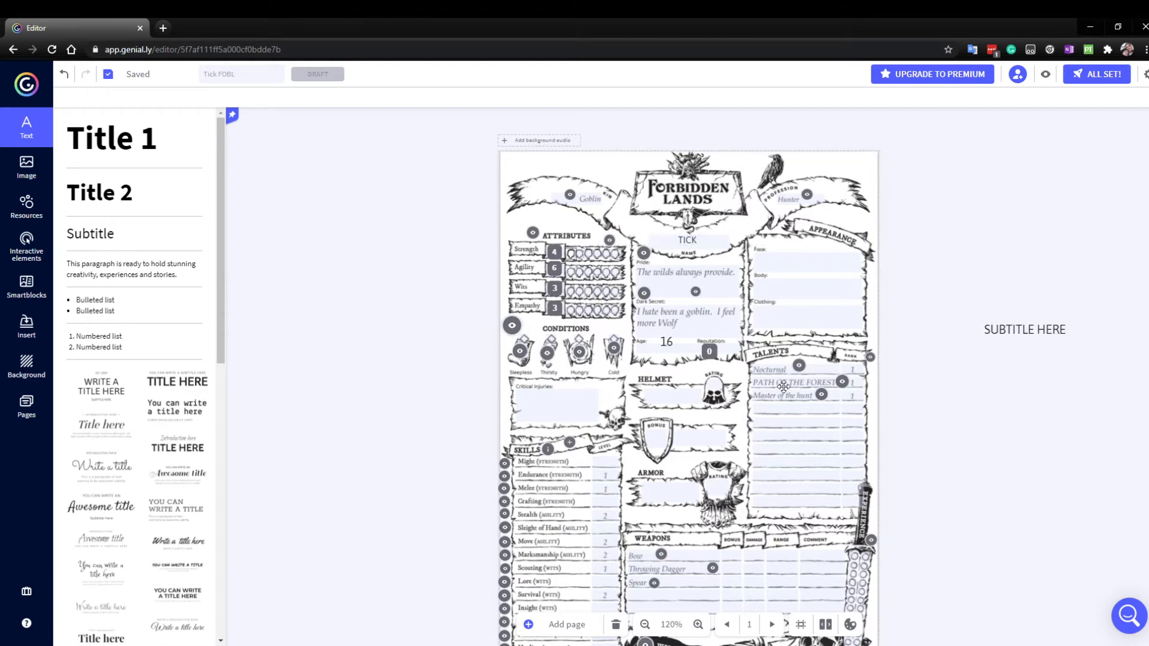
pyautogui.click(1023, 327)
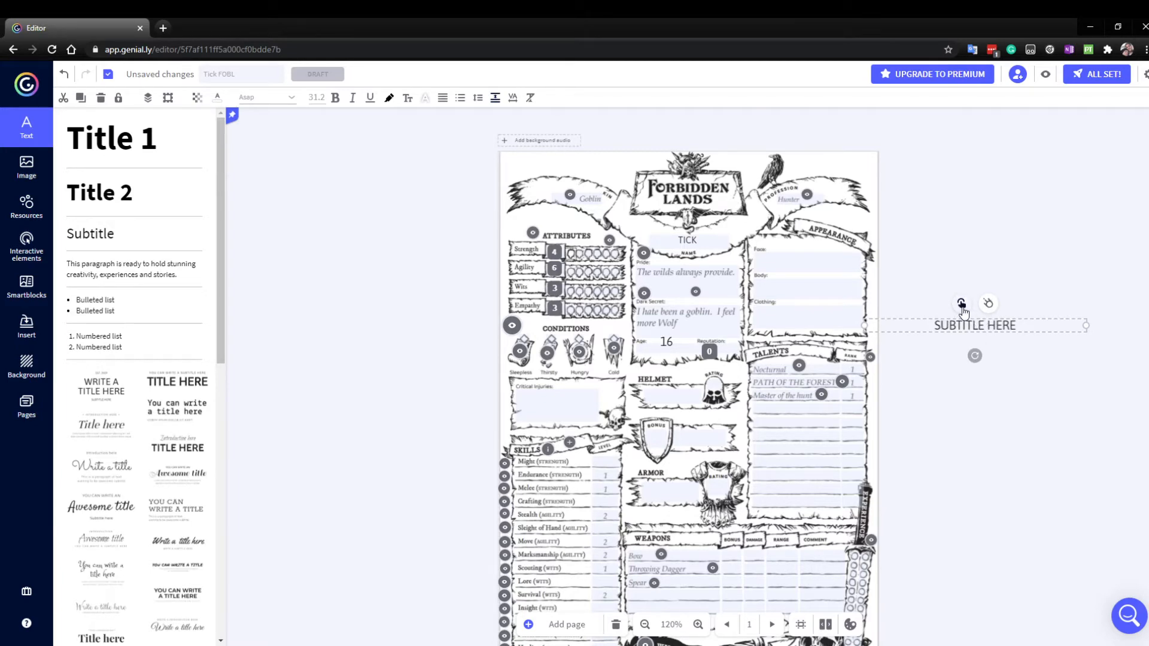
pyautogui.click(961, 303)
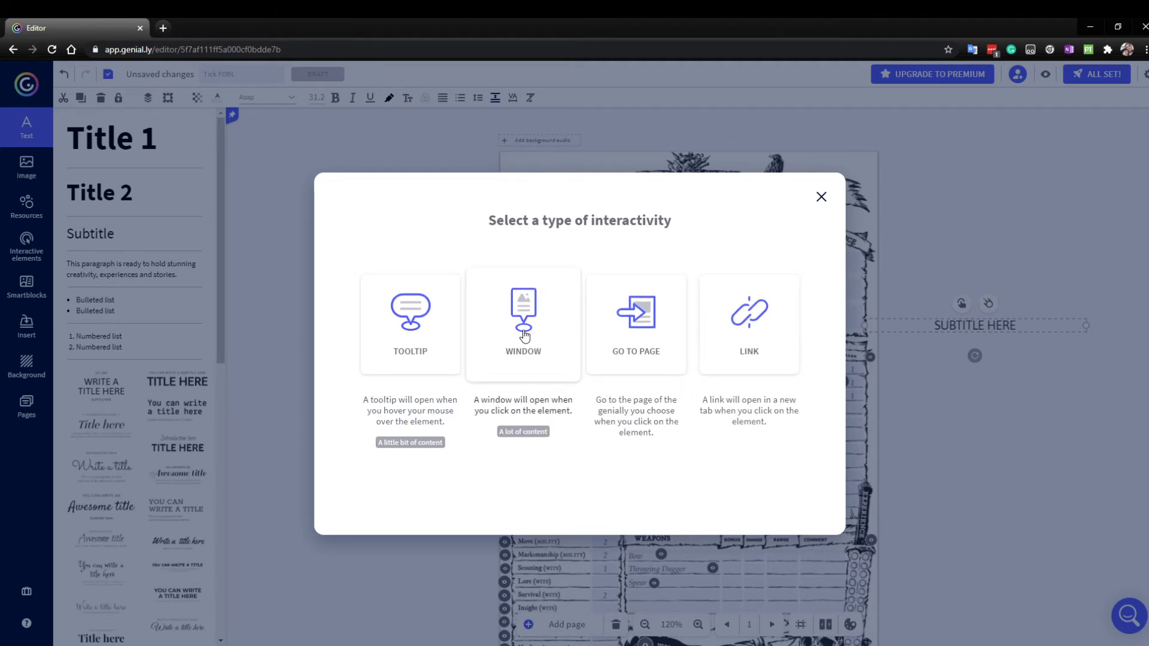
pyautogui.click(522, 324)
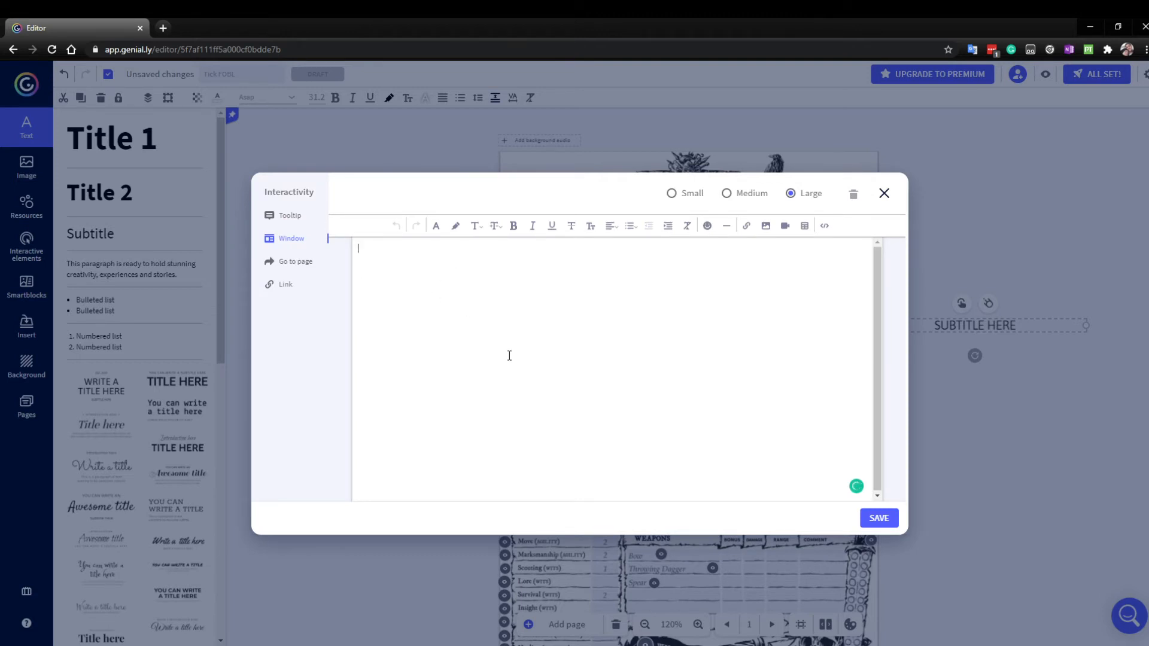
pyautogui.moveTo(736, 350)
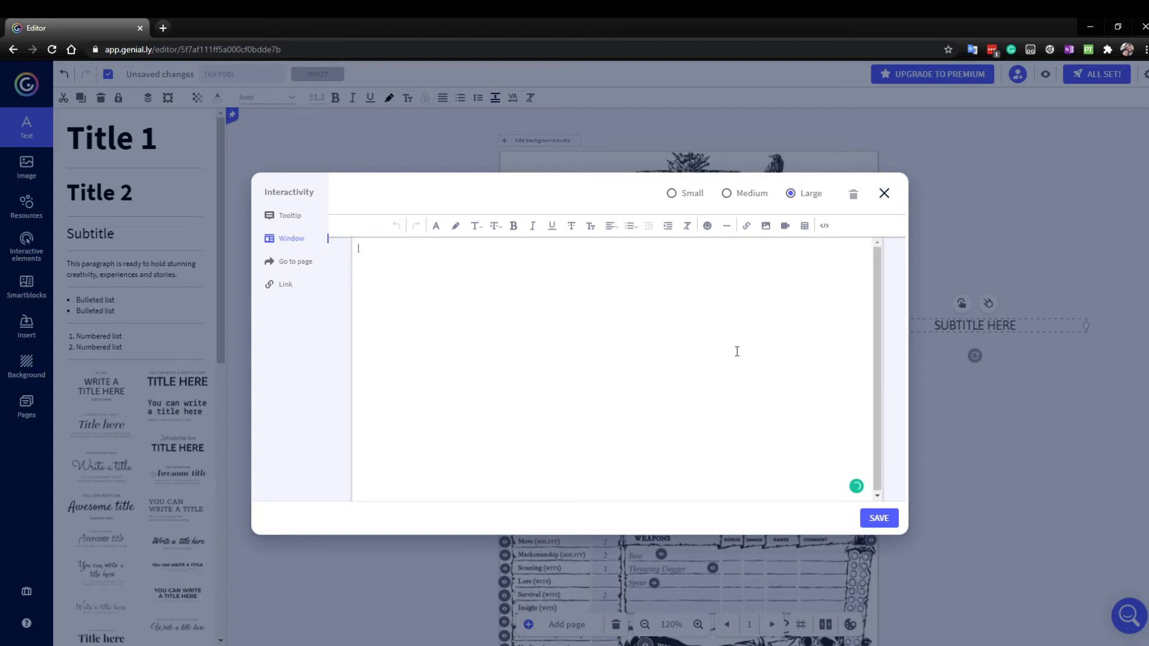
pyautogui.moveTo(908, 279)
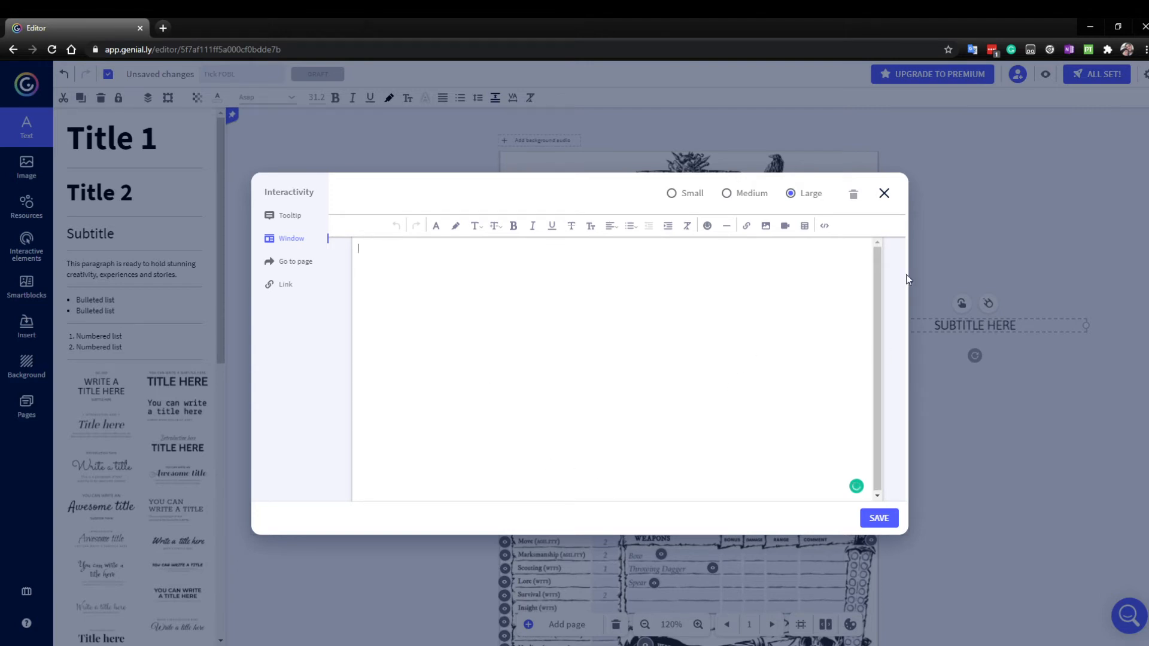
pyautogui.click(883, 194)
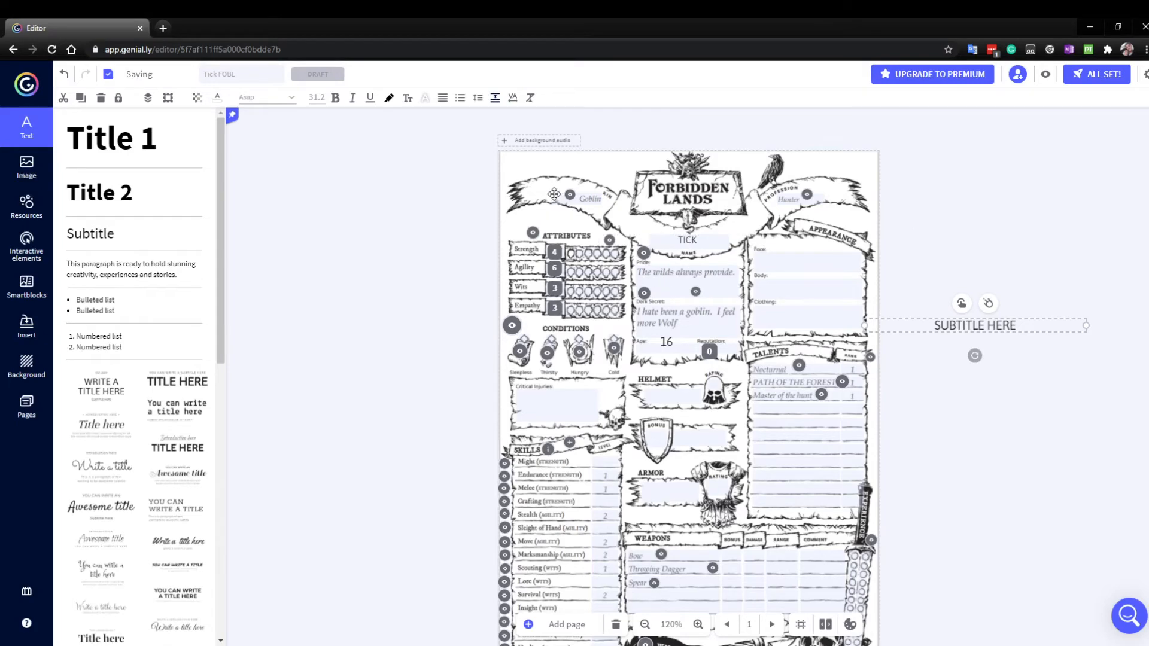
# View and save the Goblin eye icon's existing pop-up window with its rulebook page
pyautogui.click(556, 194)
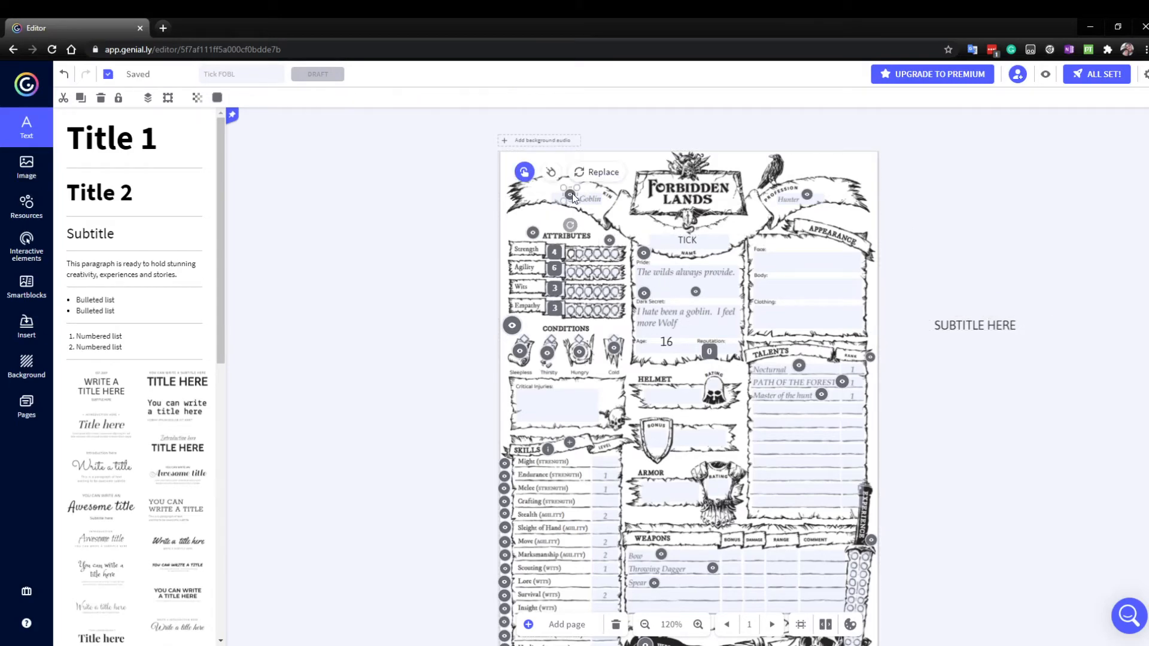
pyautogui.click(523, 171)
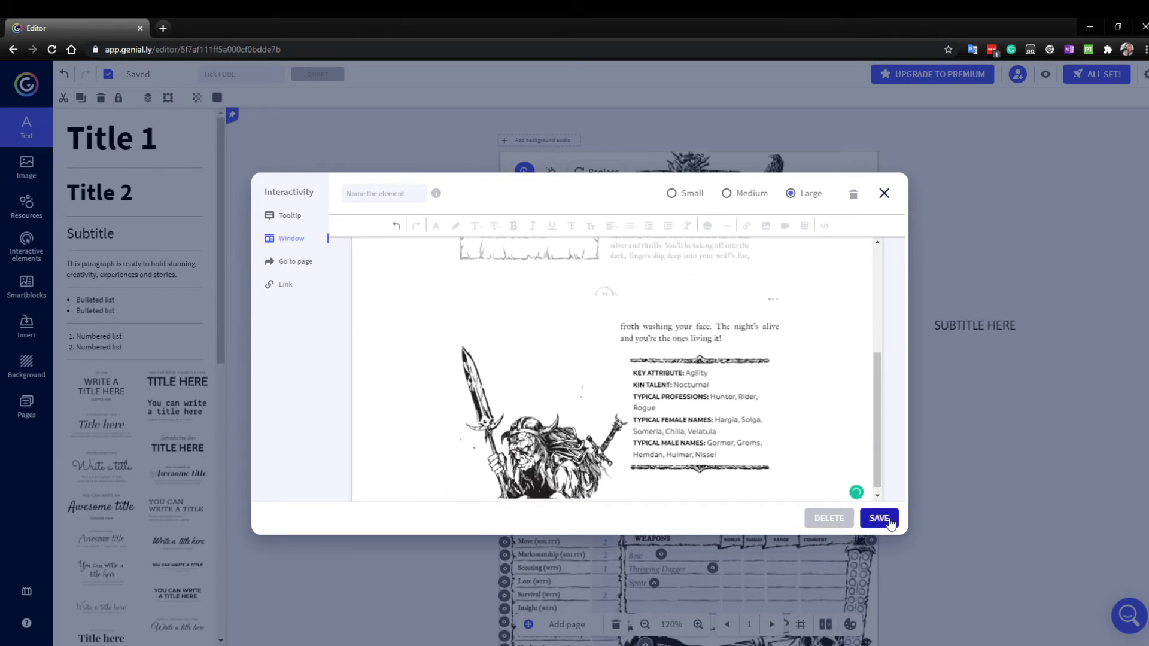
pyautogui.click(878, 518)
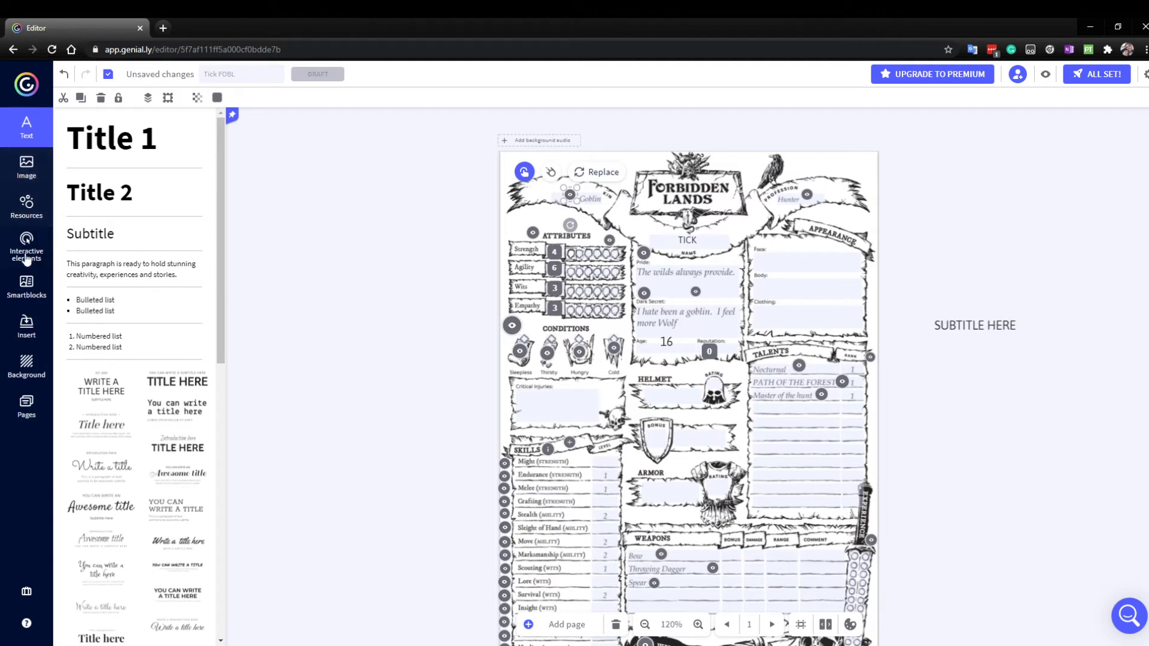
# Browse the interactive elements library down to the eye button
pyautogui.click(26, 248)
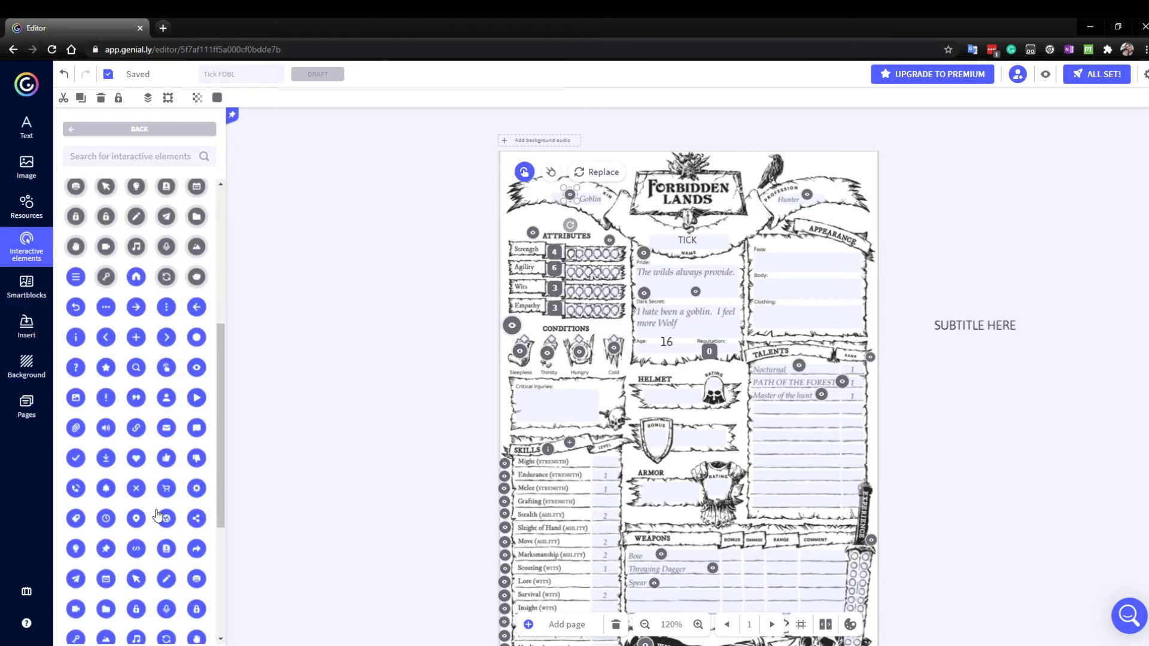
pyautogui.scroll(-3)
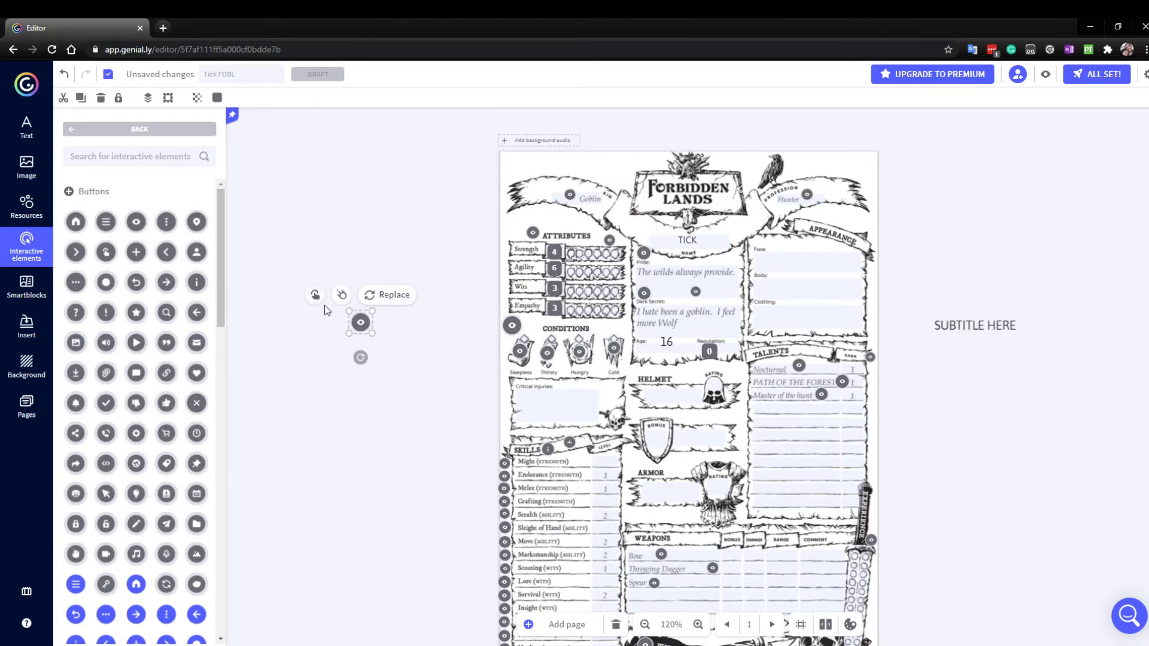
# Bring up the interactivity type chooser for the new eye button
pyautogui.click(341, 294)
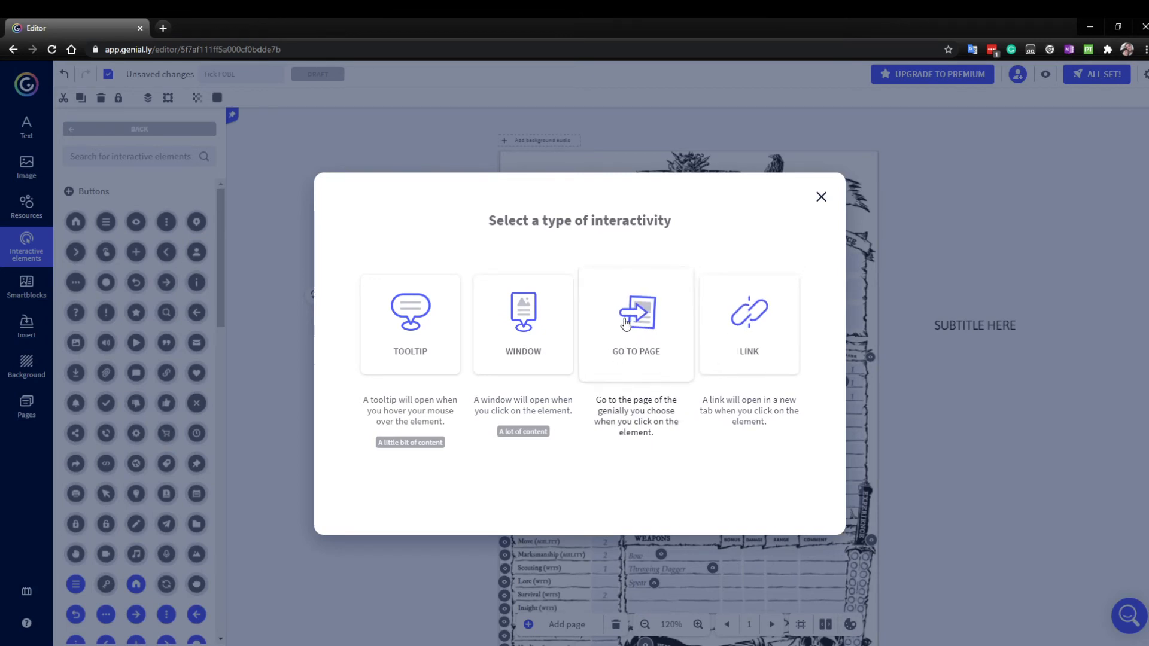
pyautogui.moveTo(625, 348)
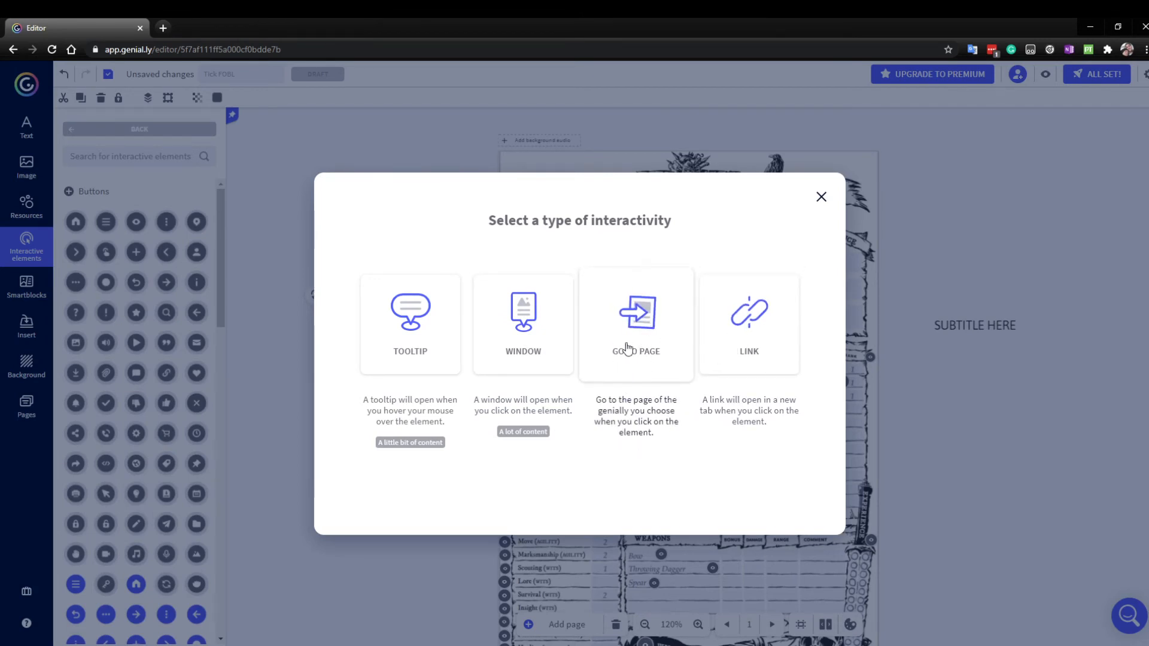
pyautogui.moveTo(567, 370)
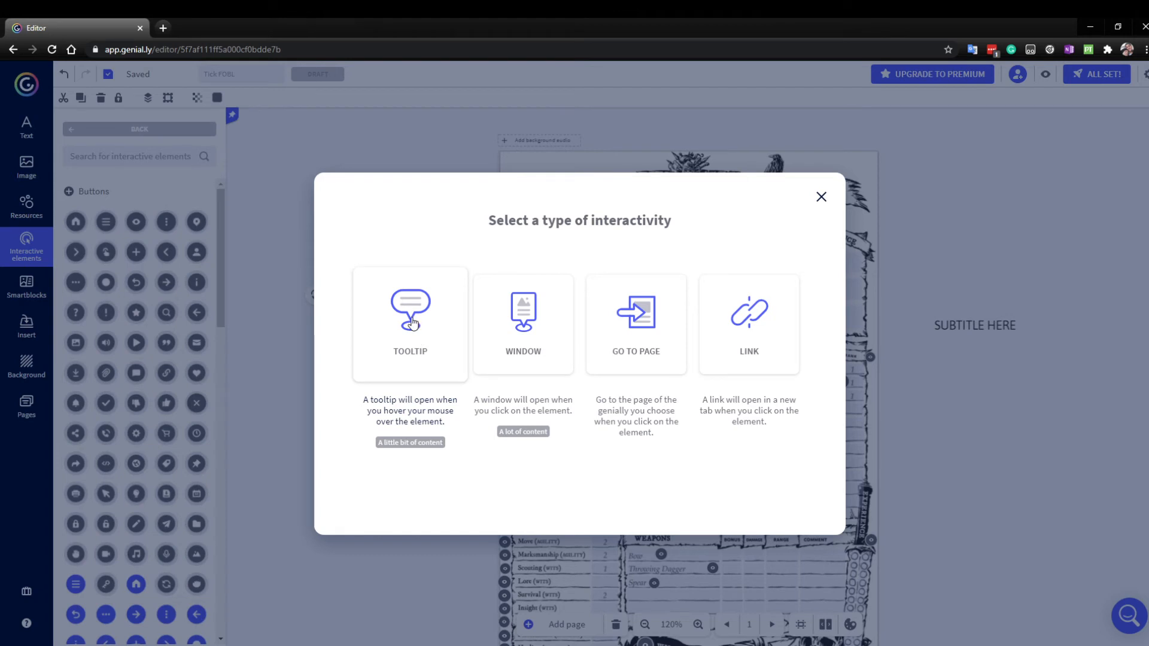
pyautogui.moveTo(412, 339)
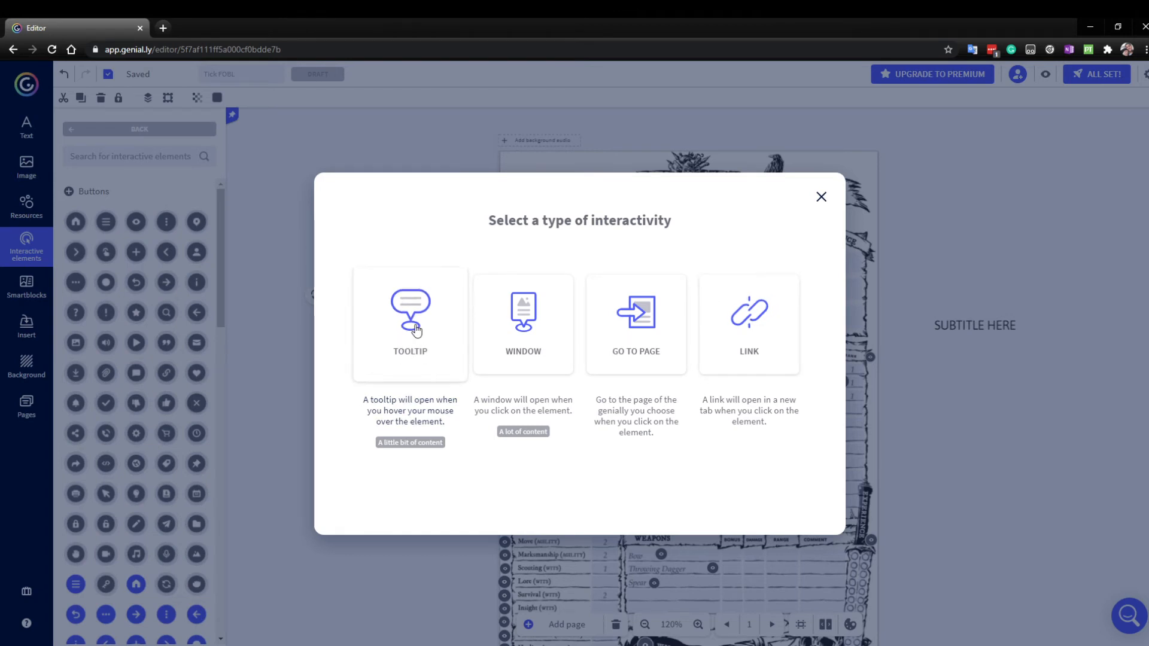
# Choose Tooltip for the eye button and write 'This is a test' as its text
pyautogui.click(409, 324)
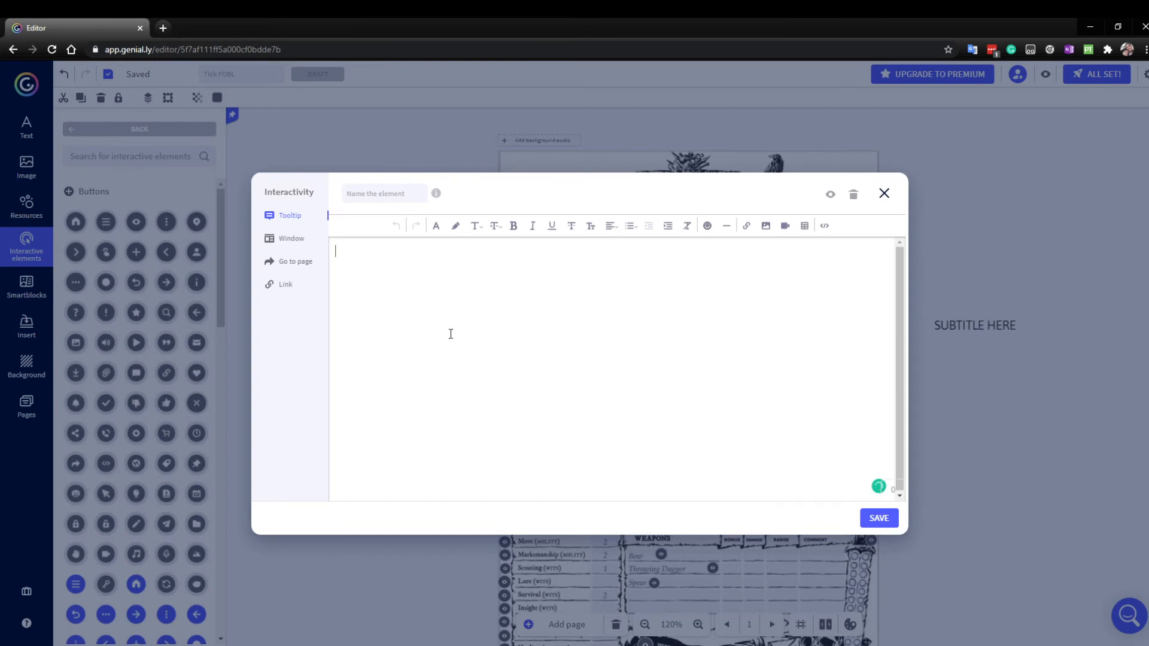
pyautogui.write('This')
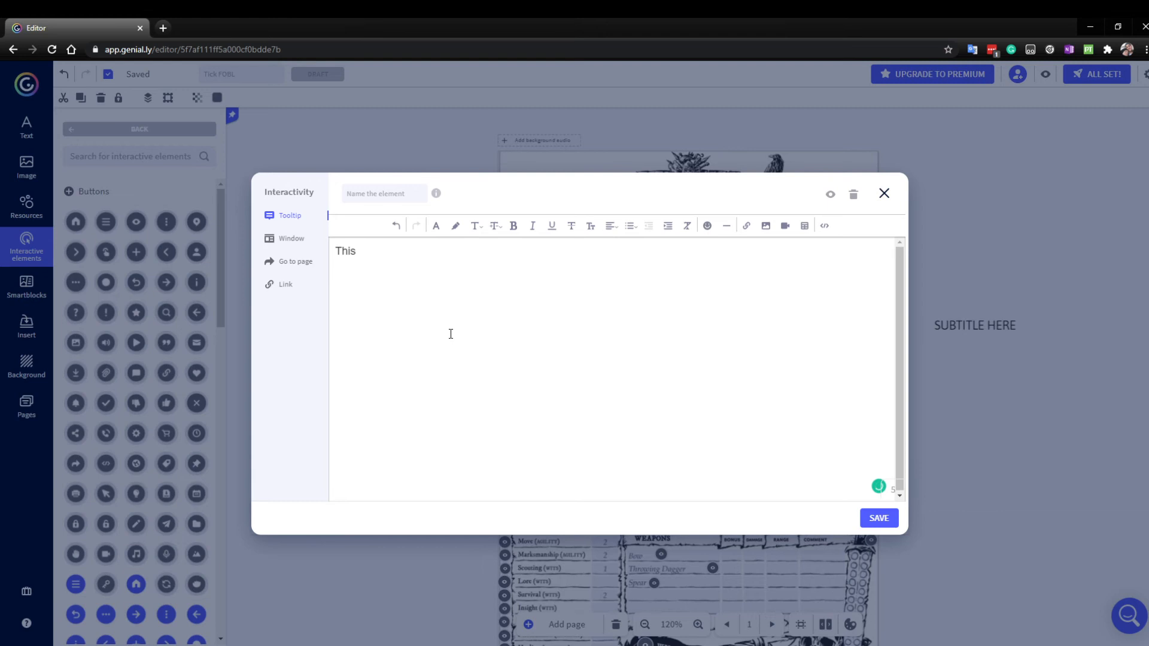
pyautogui.write('is')
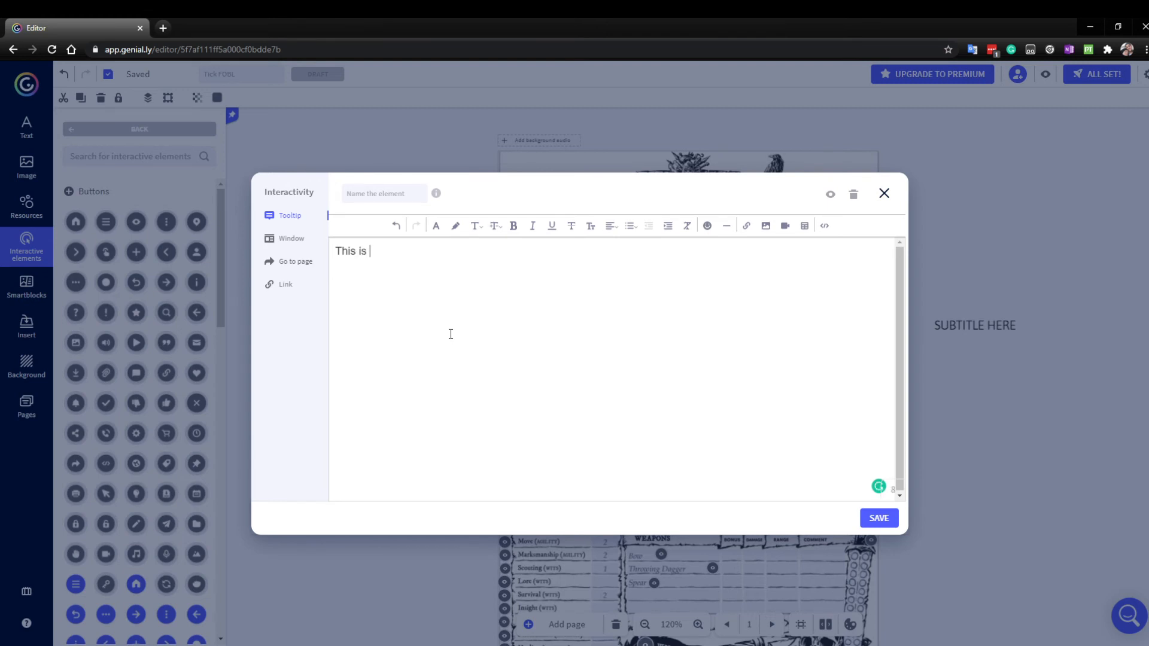
pyautogui.write('atest')
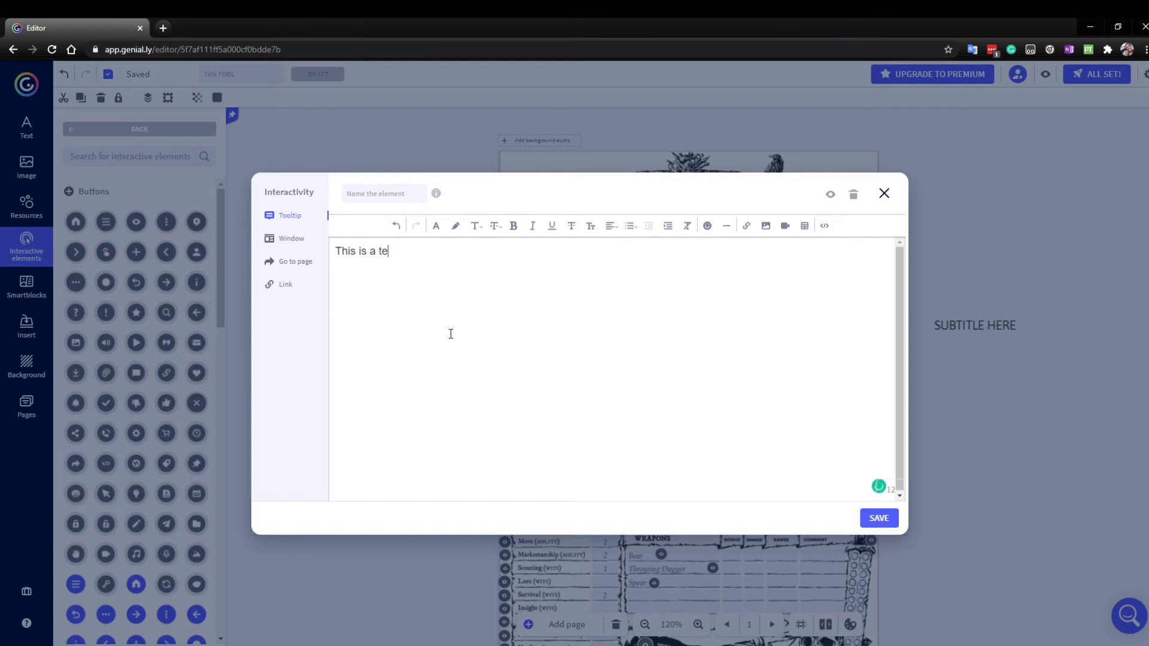
pyautogui.write('st')
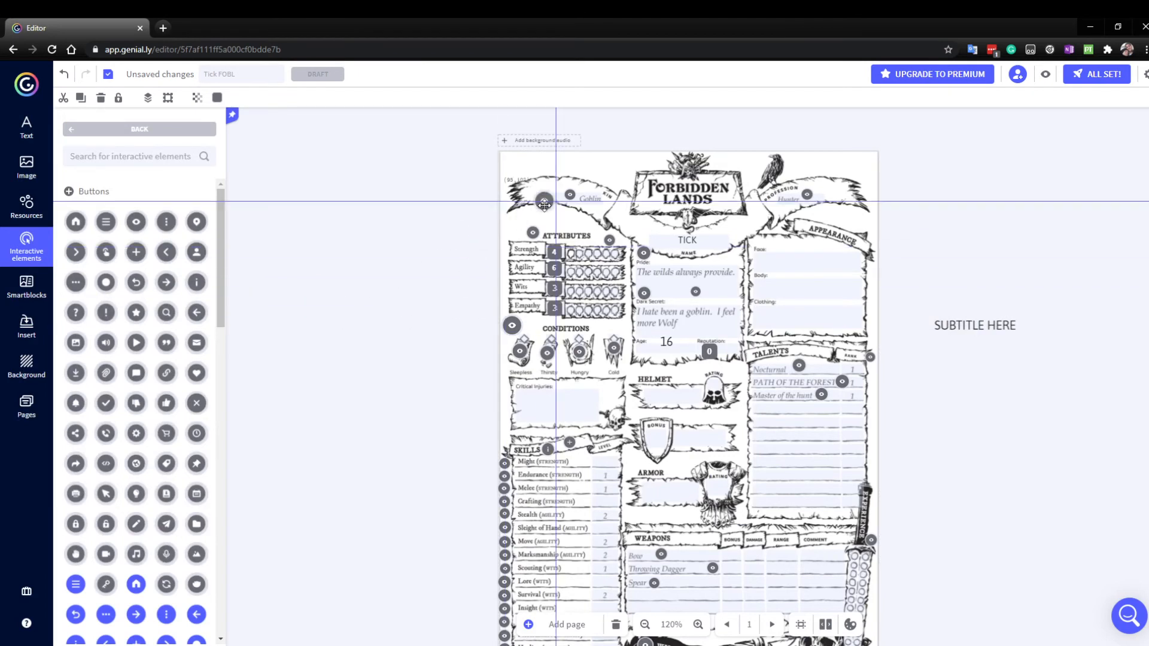
# Drop the eye button at the sheet's top-left corner and preview the sheet
pyautogui.click(544, 204)
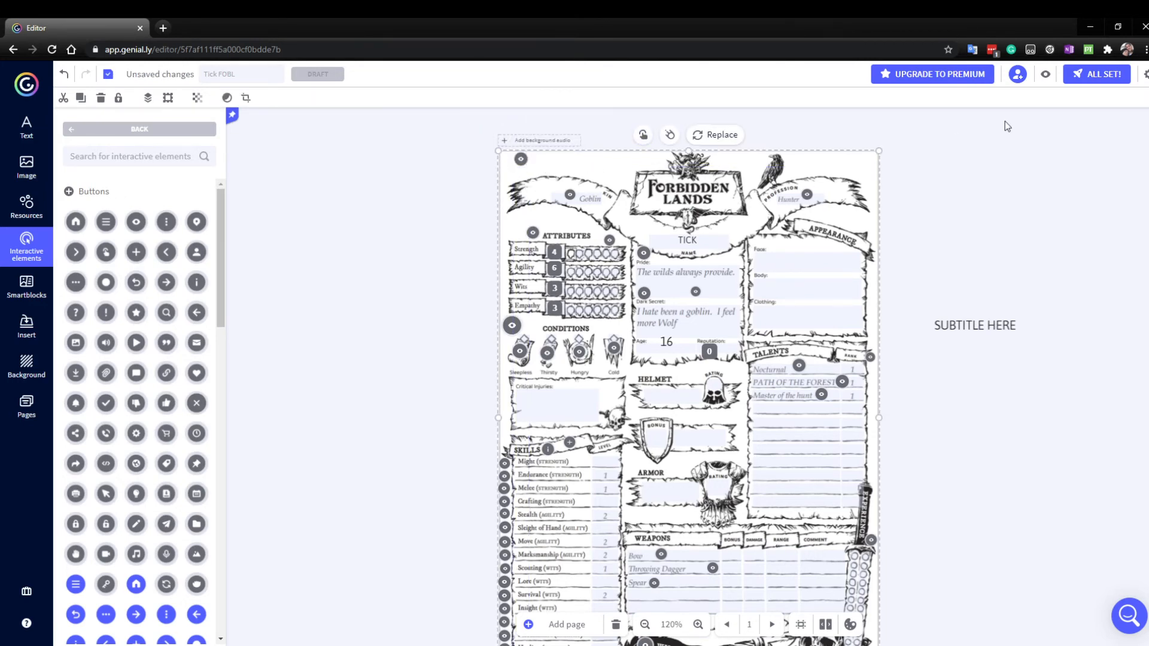
pyautogui.click(1046, 73)
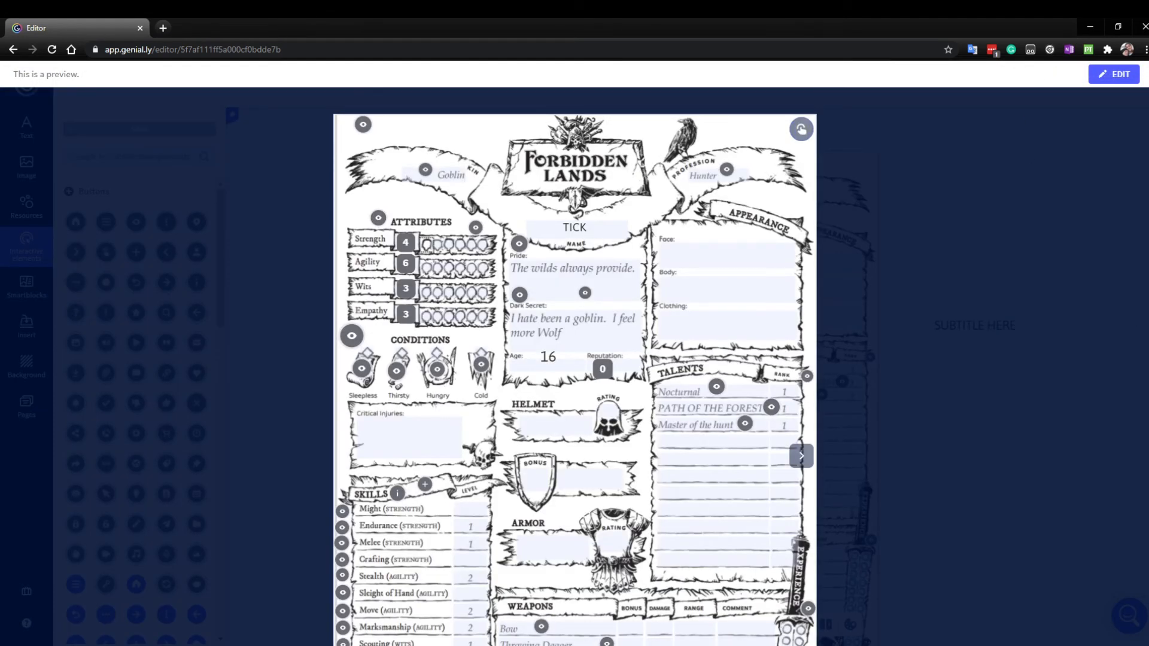
pyautogui.moveTo(362, 127)
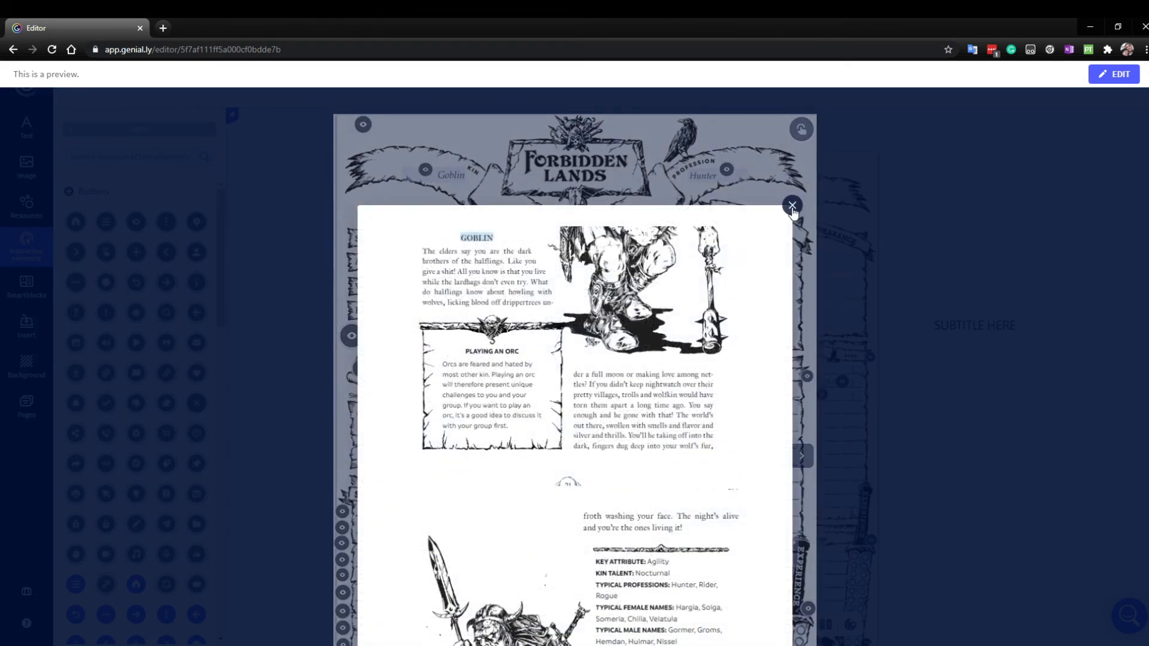
pyautogui.moveTo(734, 325)
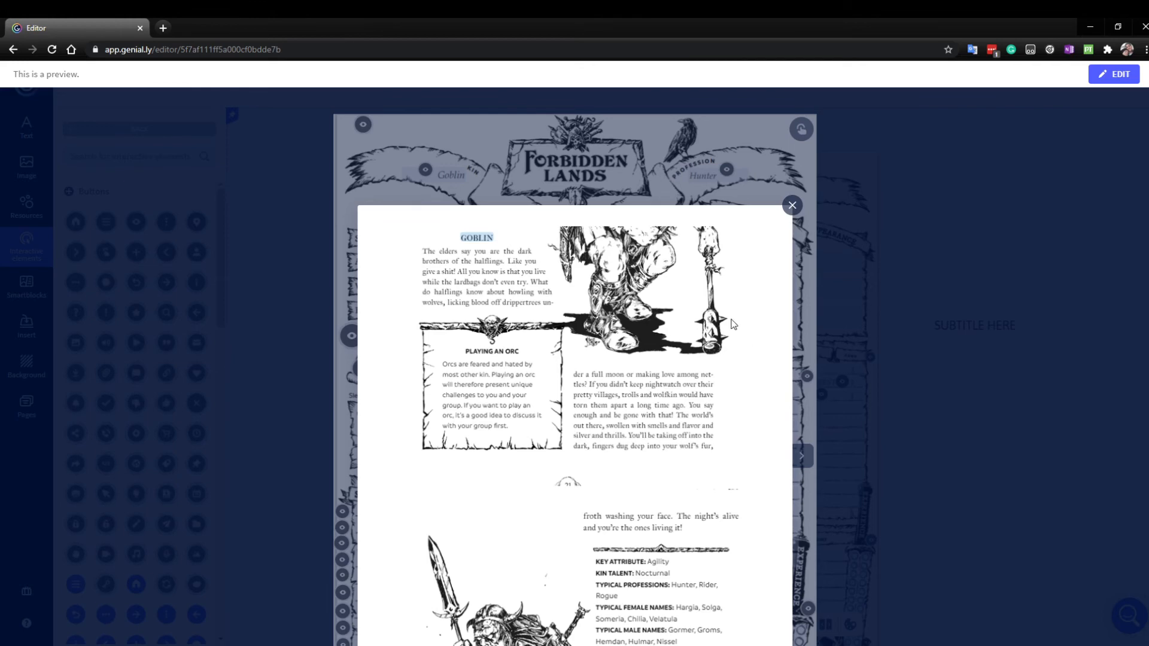
pyautogui.click(791, 205)
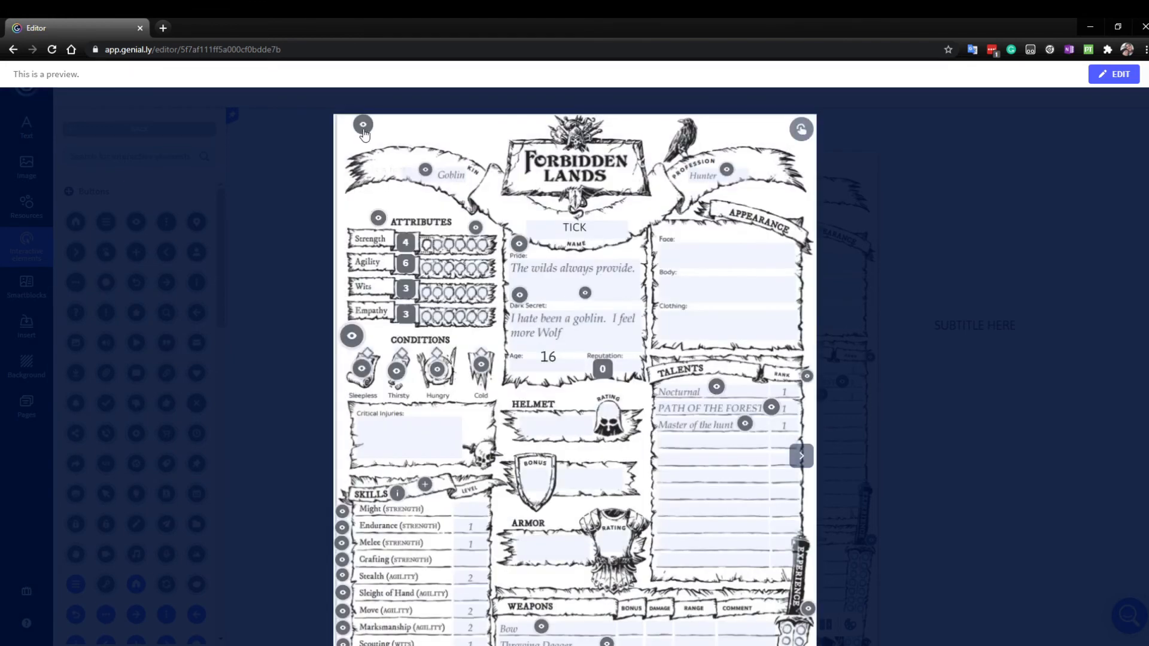
pyautogui.click(362, 123)
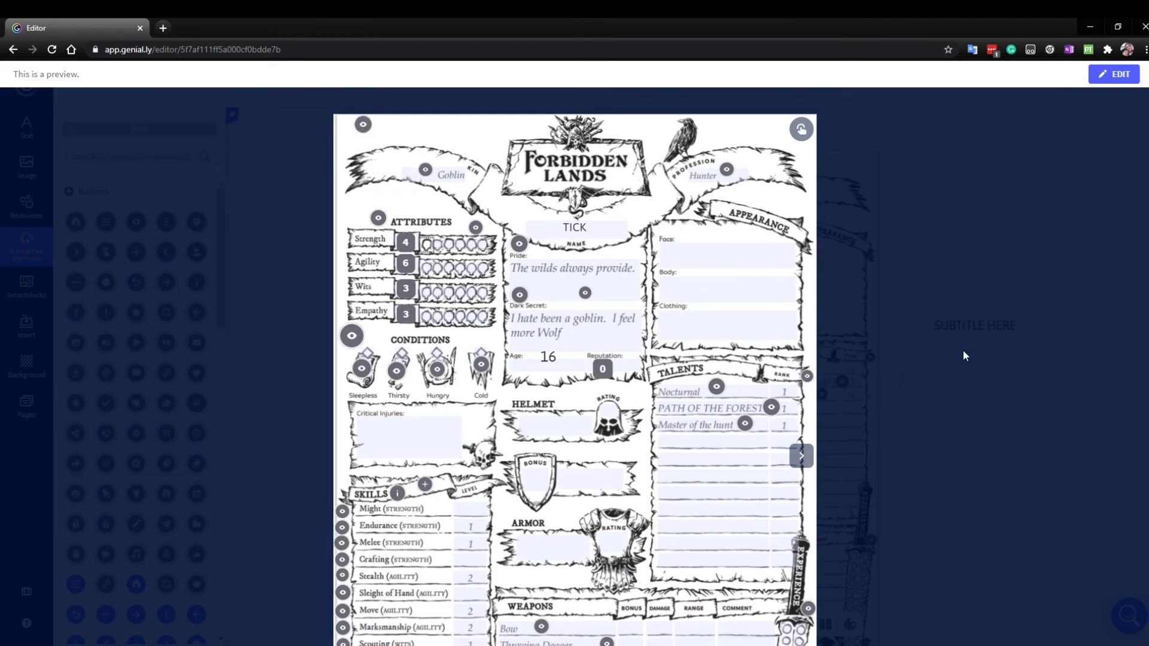
pyautogui.click(1113, 73)
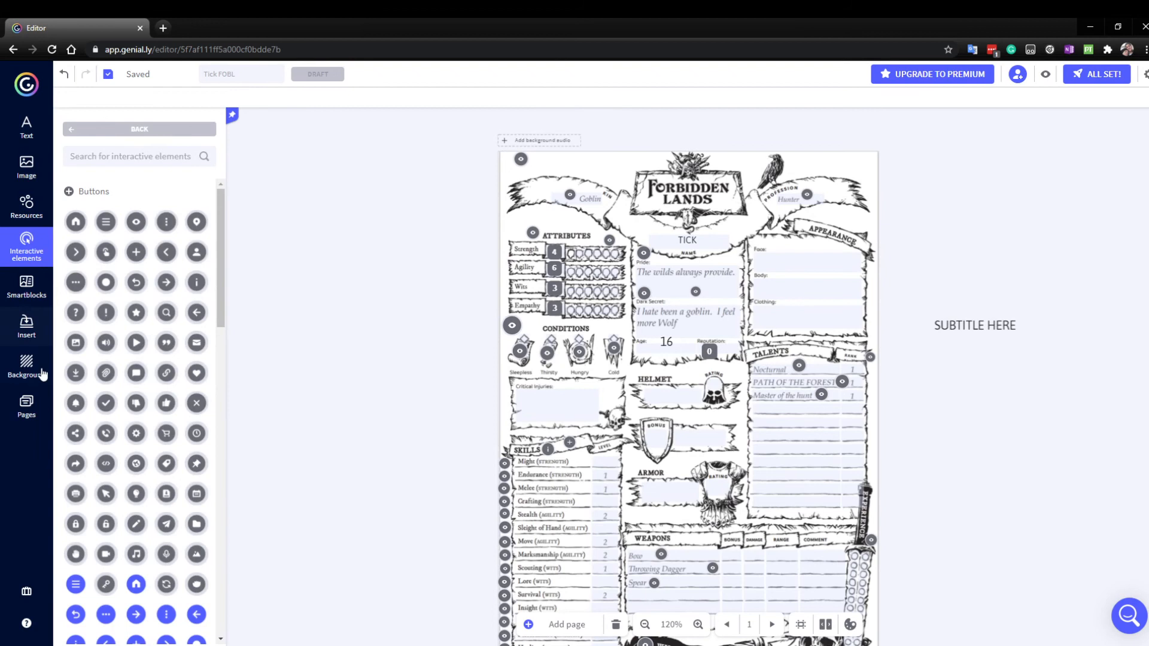
# Show the Resources library's image upload panel beside the sheet
pyautogui.click(25, 208)
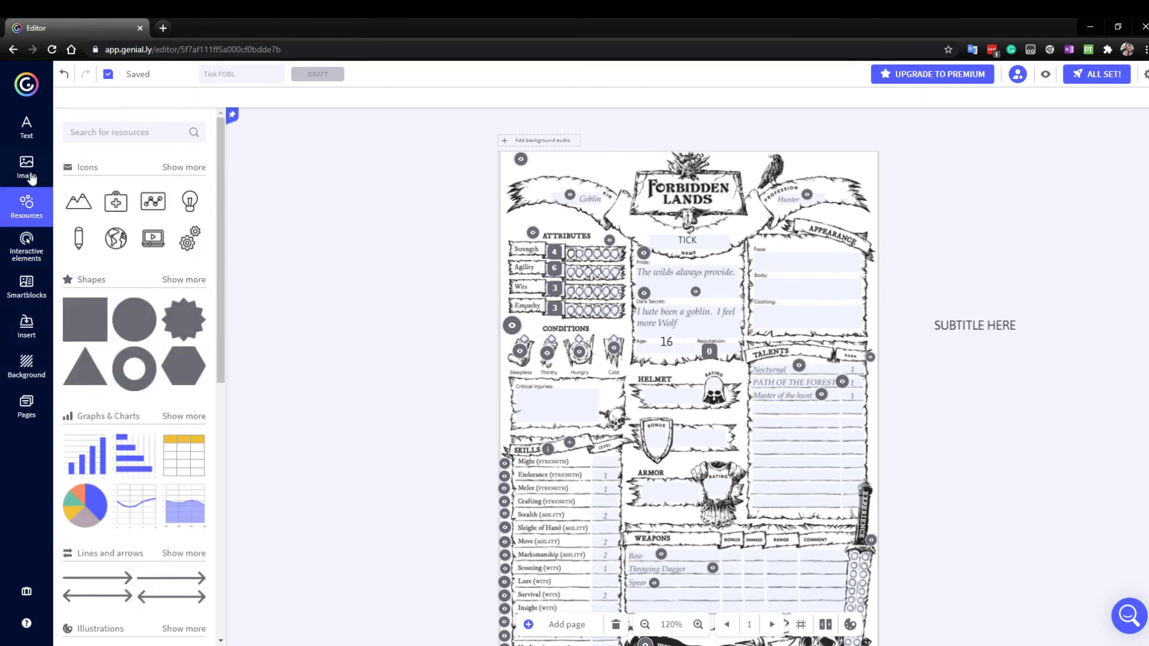
pyautogui.click(26, 166)
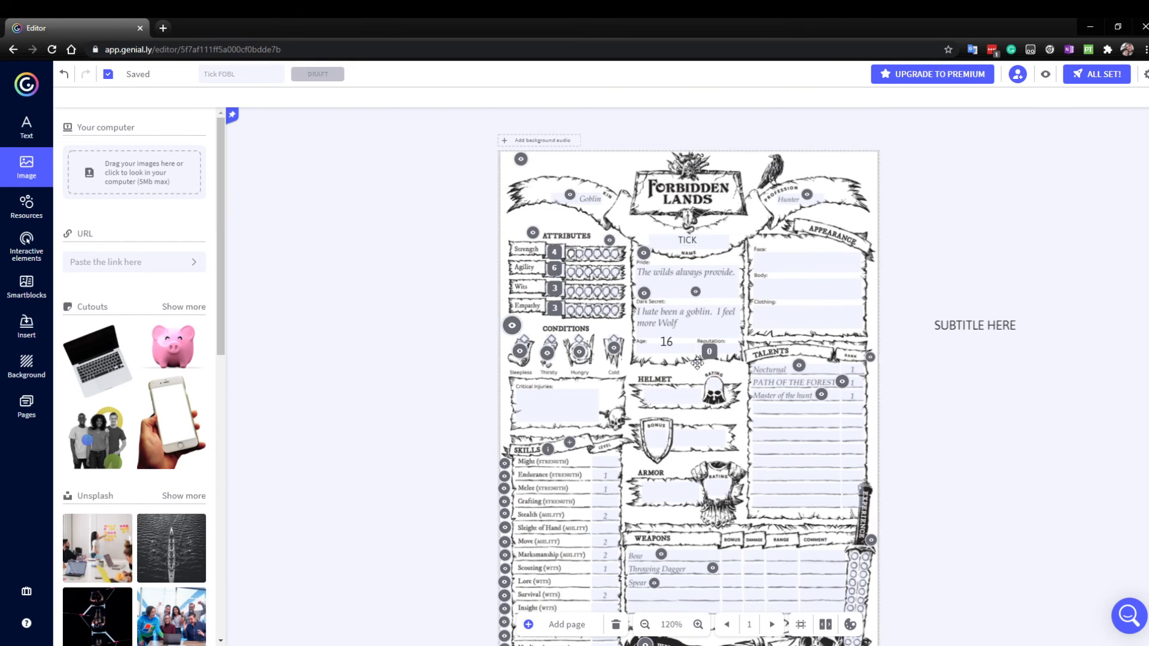
pyautogui.moveTo(42, 208)
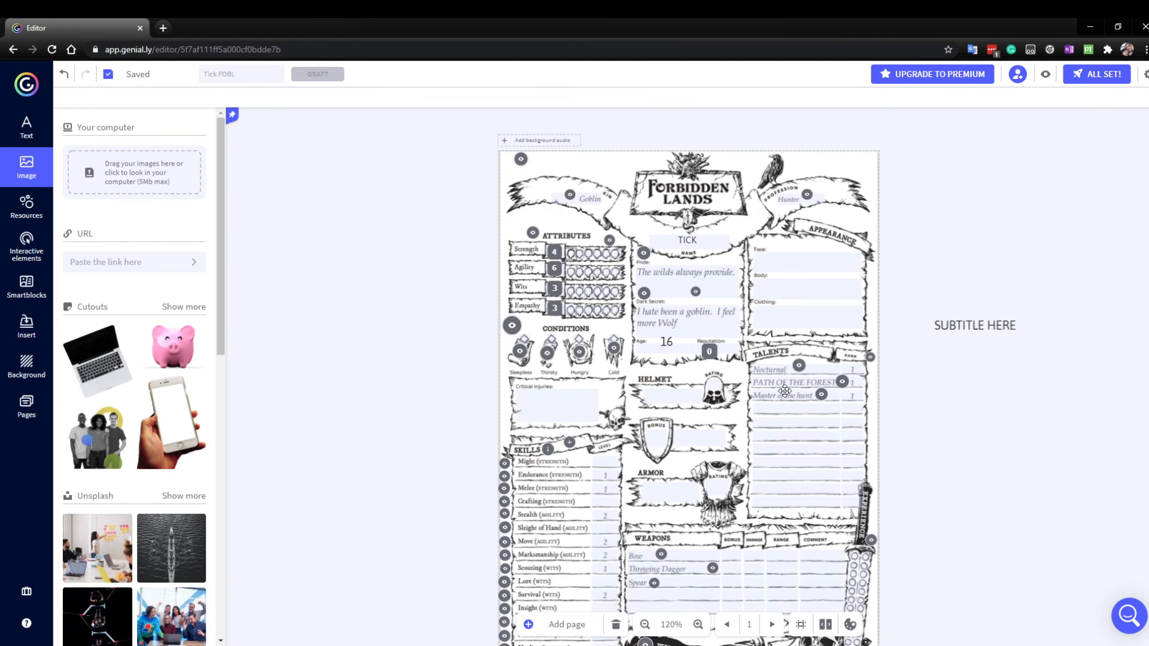
pyautogui.moveTo(815, 510)
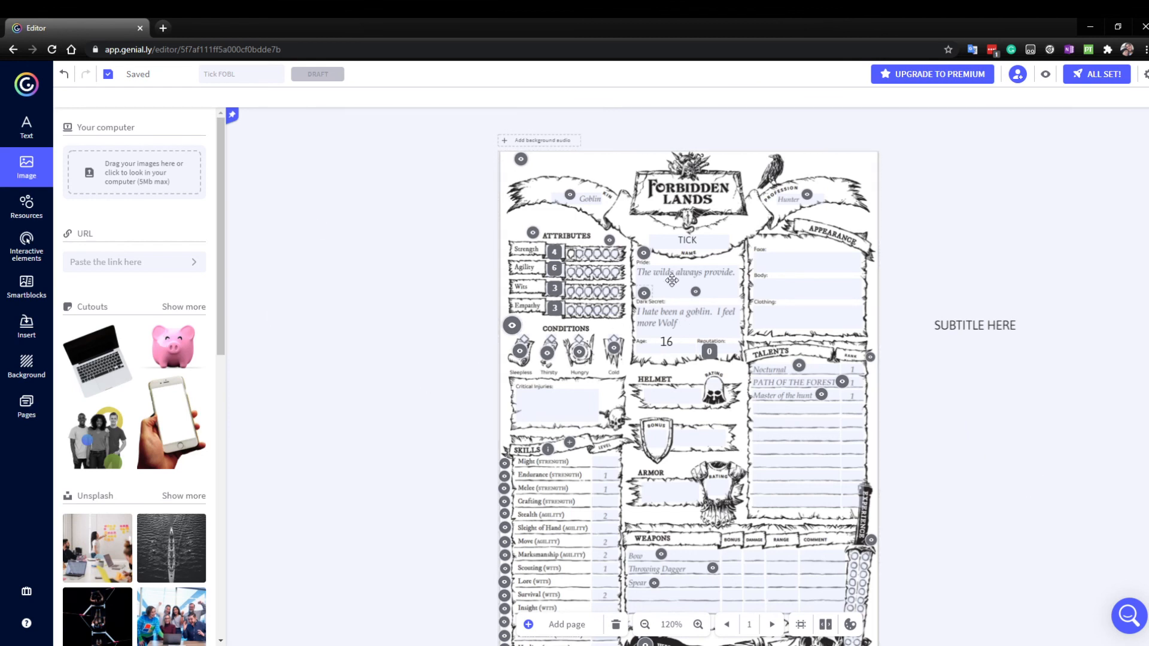
pyautogui.moveTo(128, 278)
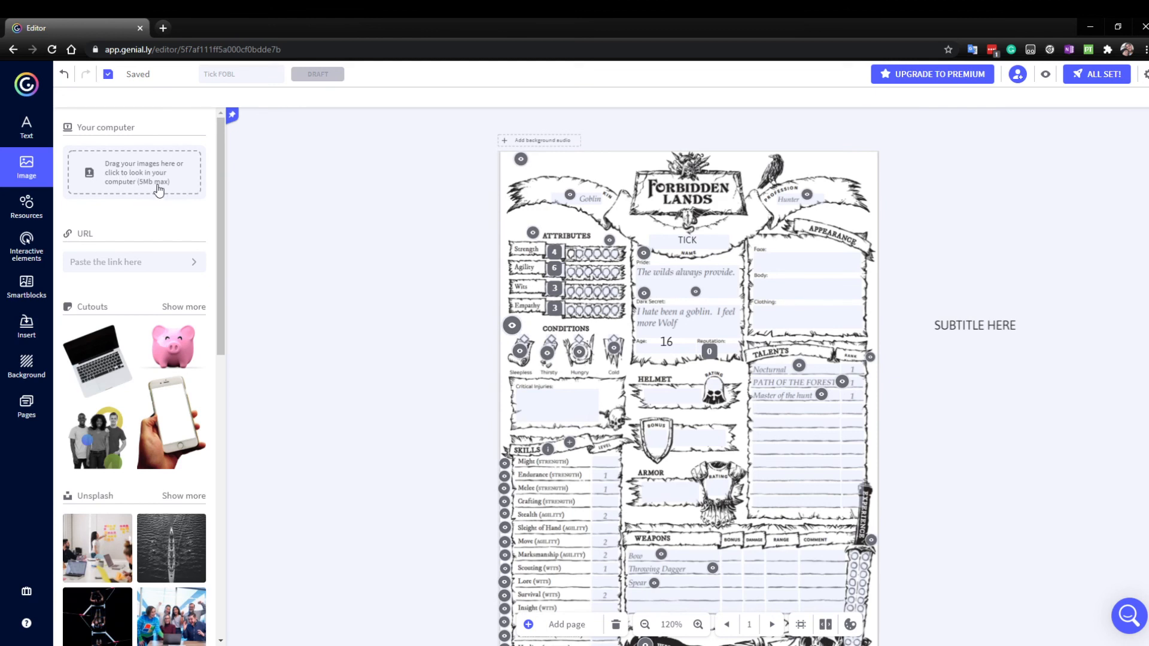
pyautogui.moveTo(164, 192)
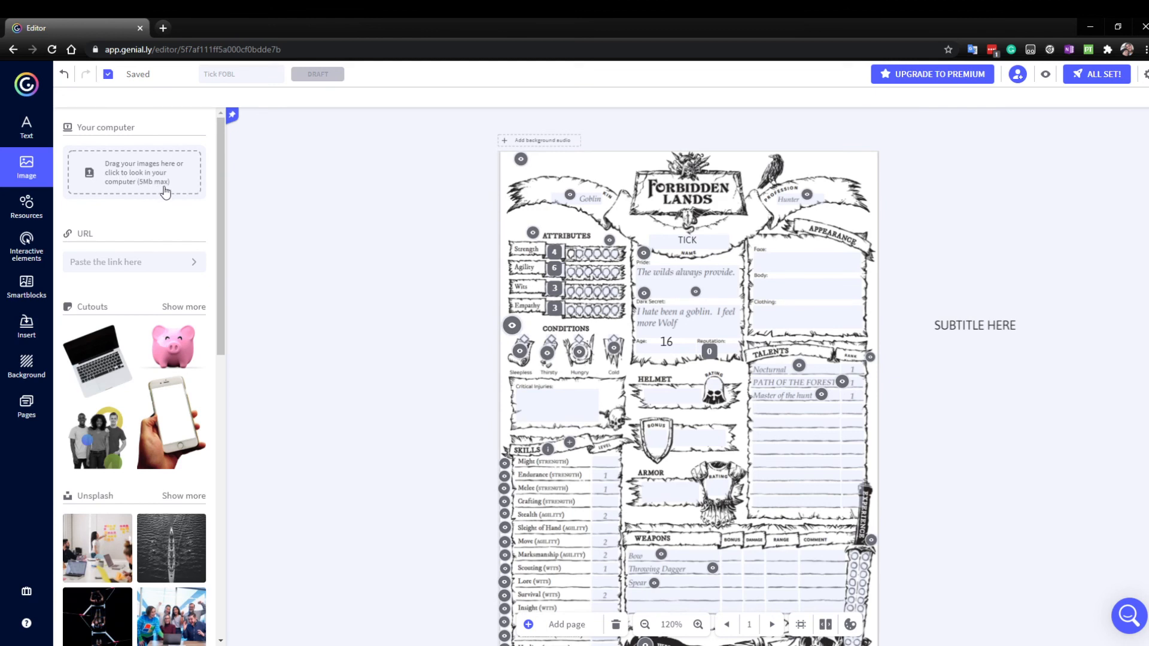
pyautogui.moveTo(402, 347)
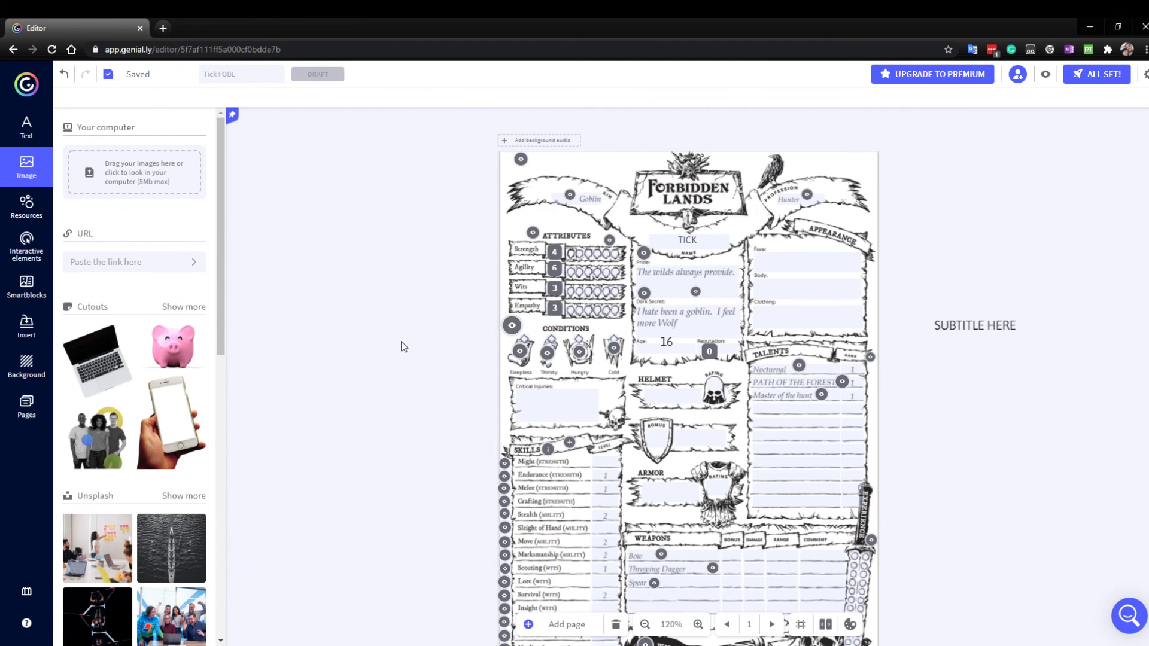